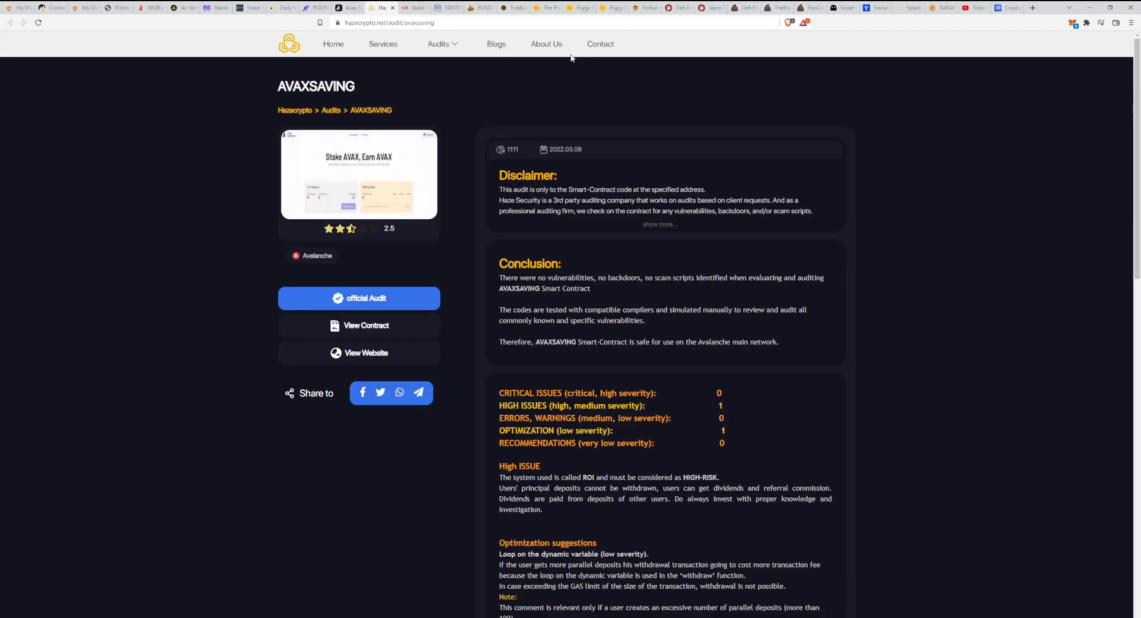
mouse_move(557, 62)
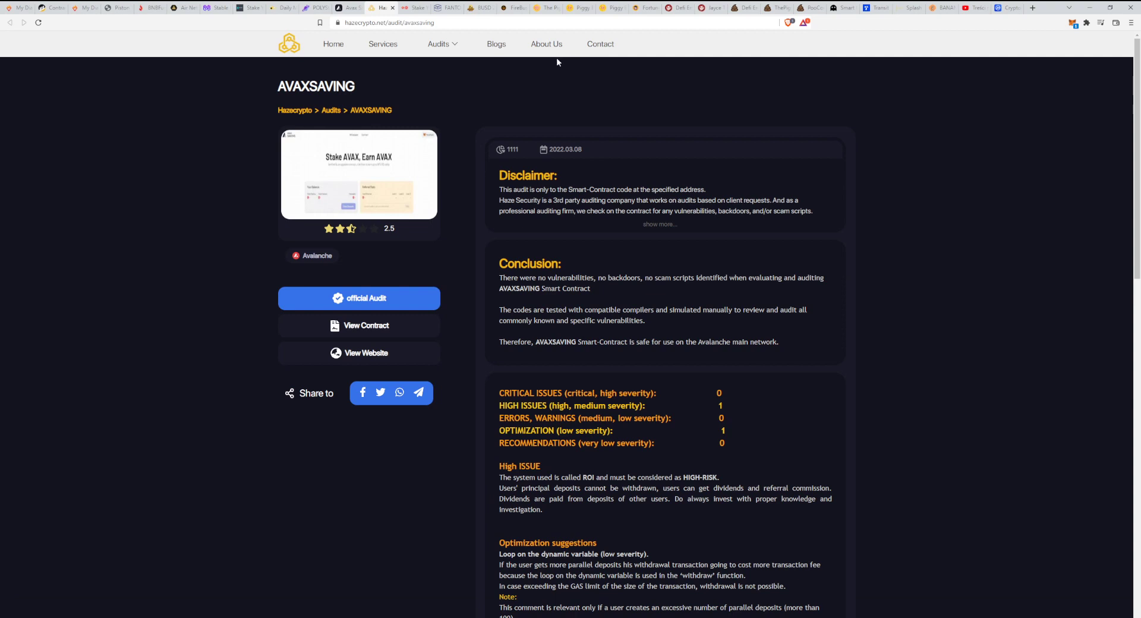
mouse_move(692, 183)
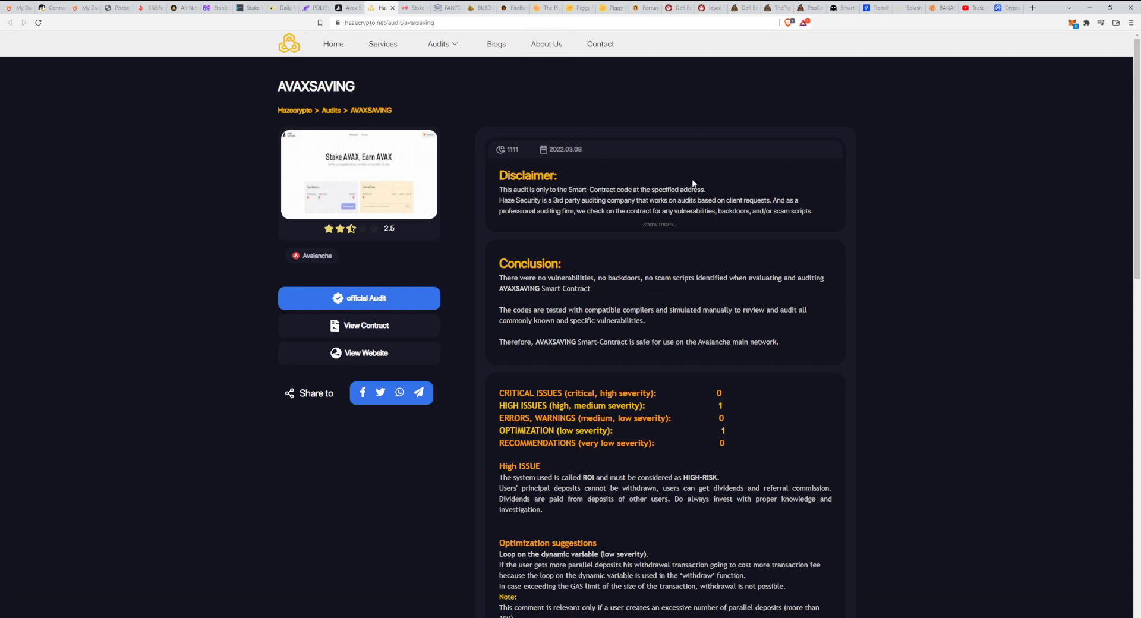
mouse_move(682, 199)
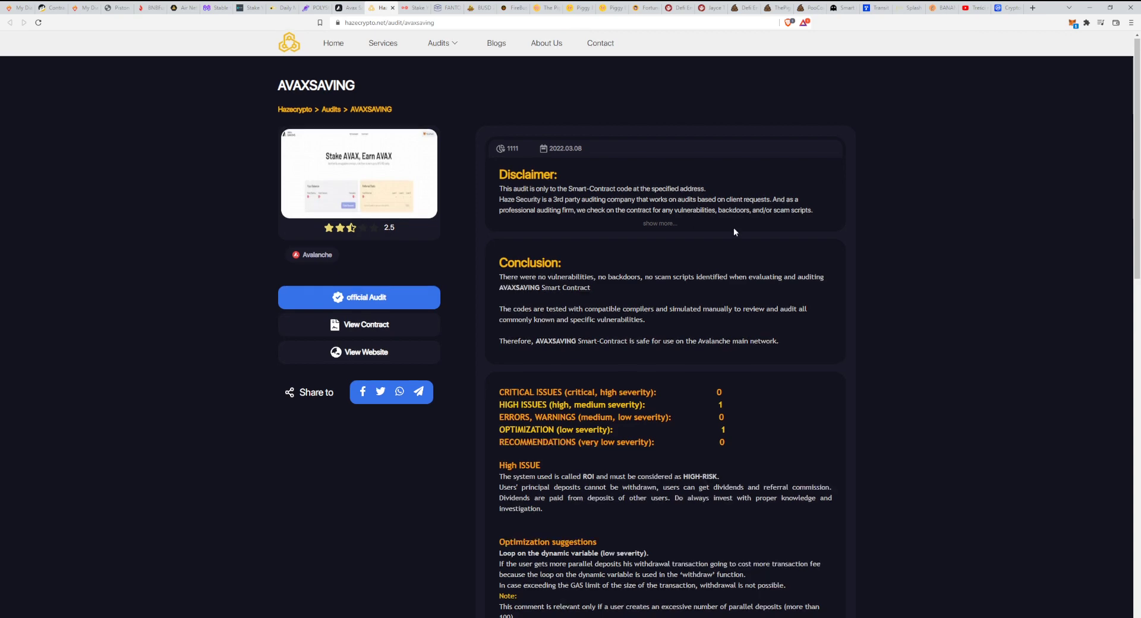
Step: Scroll to the end of the audit report and switch to the AVAX Saving dashboard
scroll("down", 3)
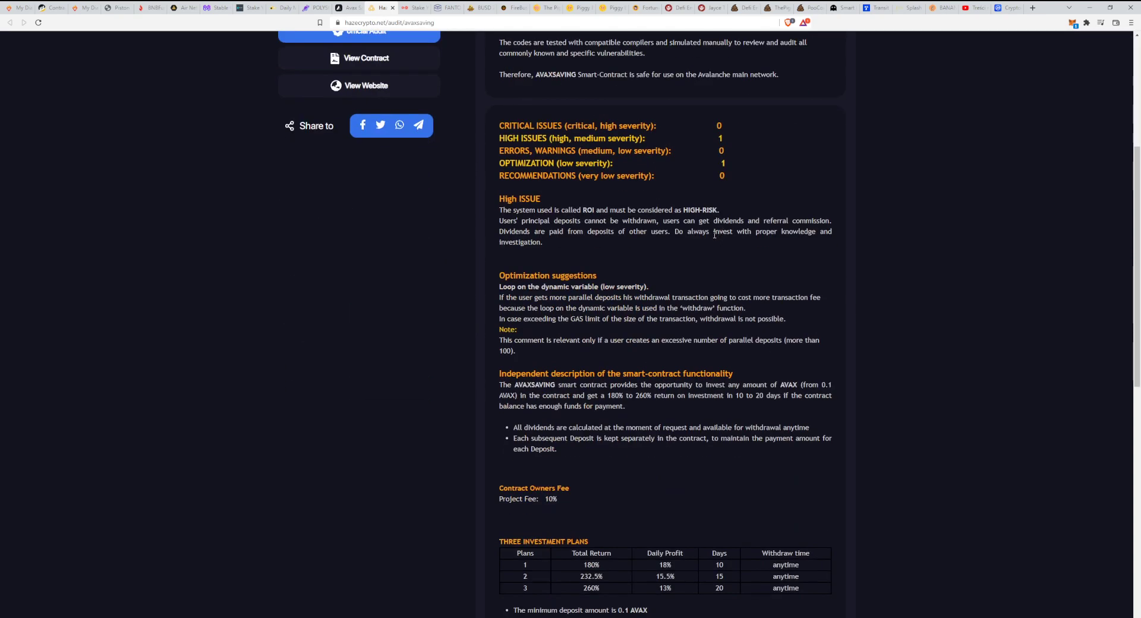
scroll("down", 3)
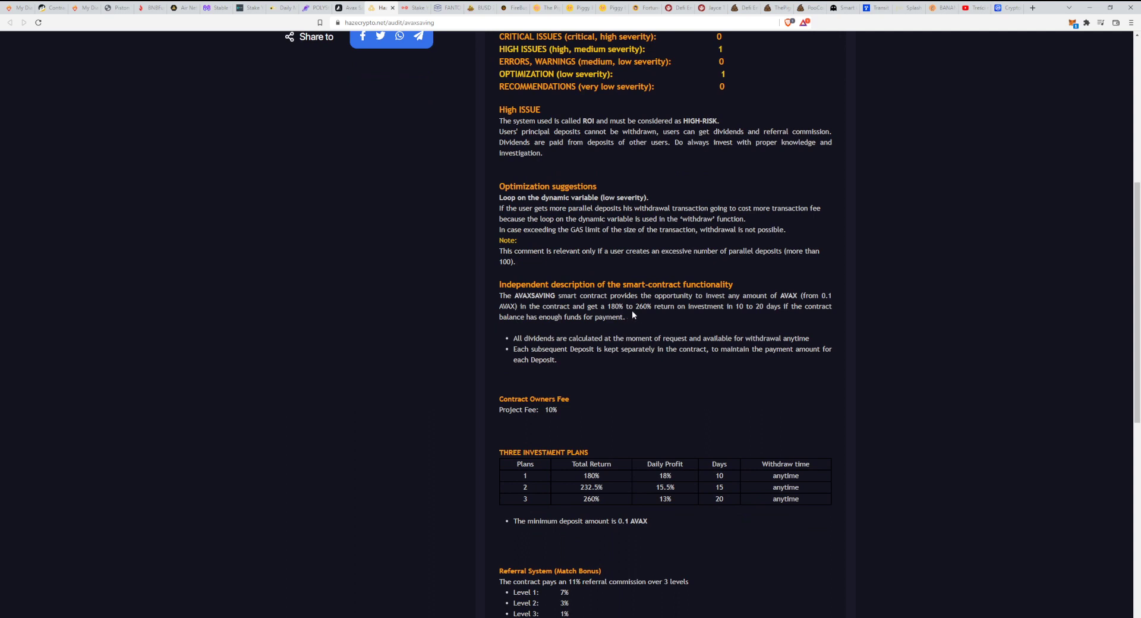
mouse_move(765, 307)
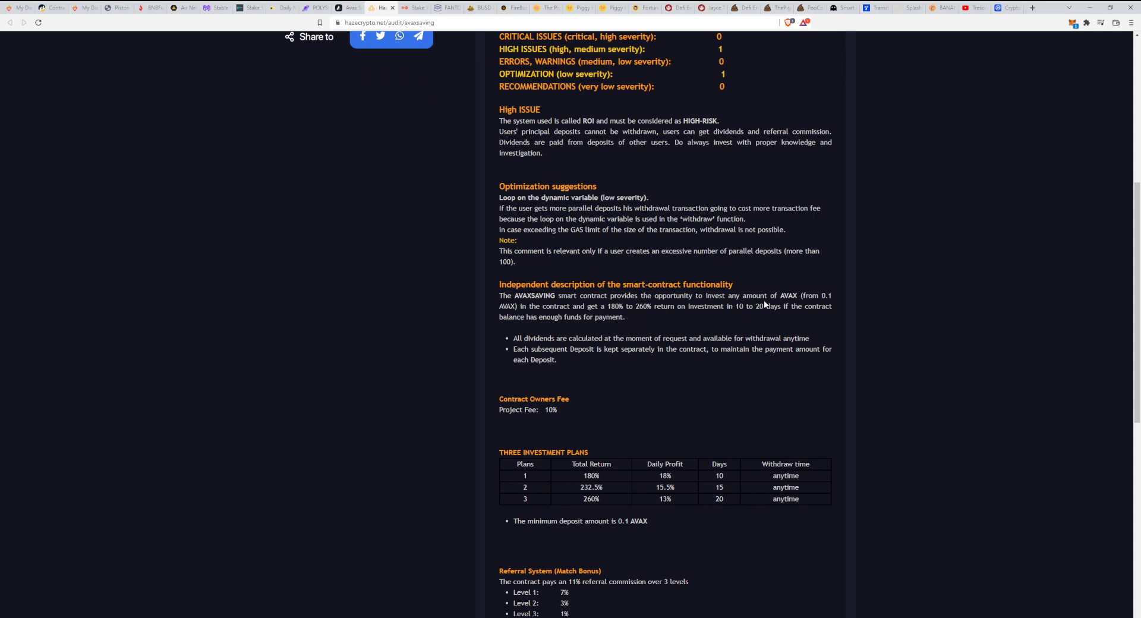
mouse_move(831, 308)
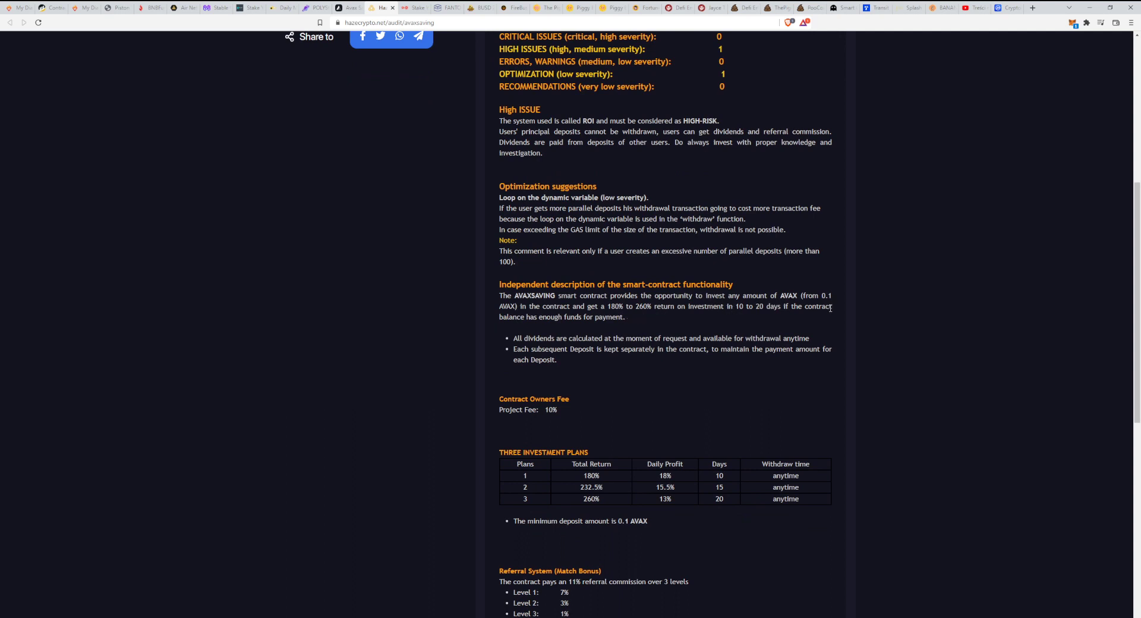
mouse_move(812, 316)
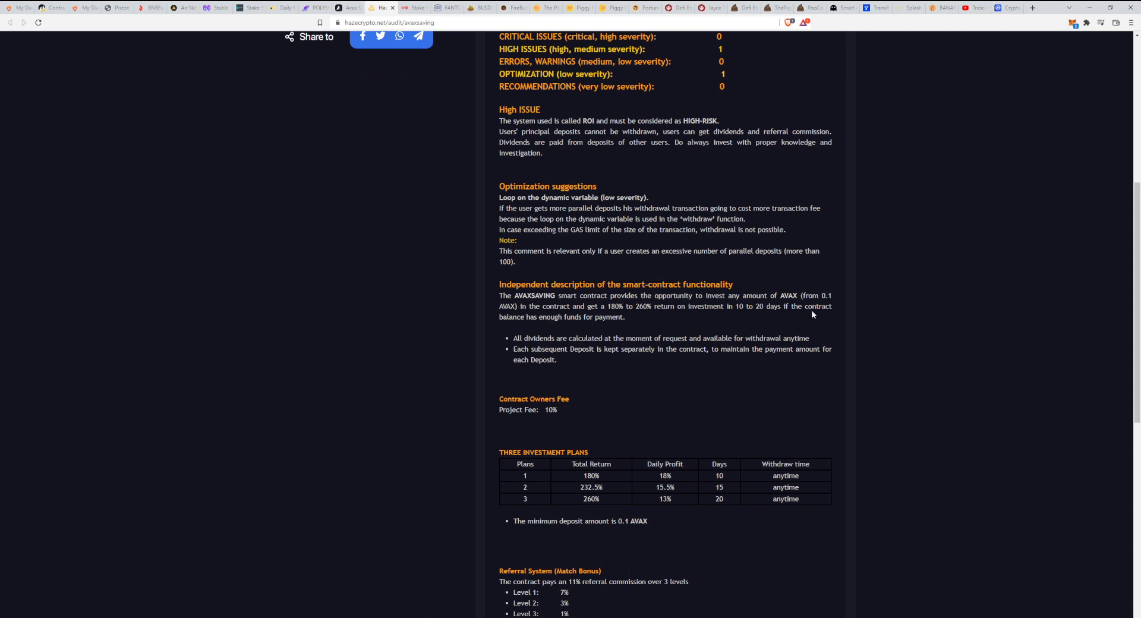
mouse_move(813, 311)
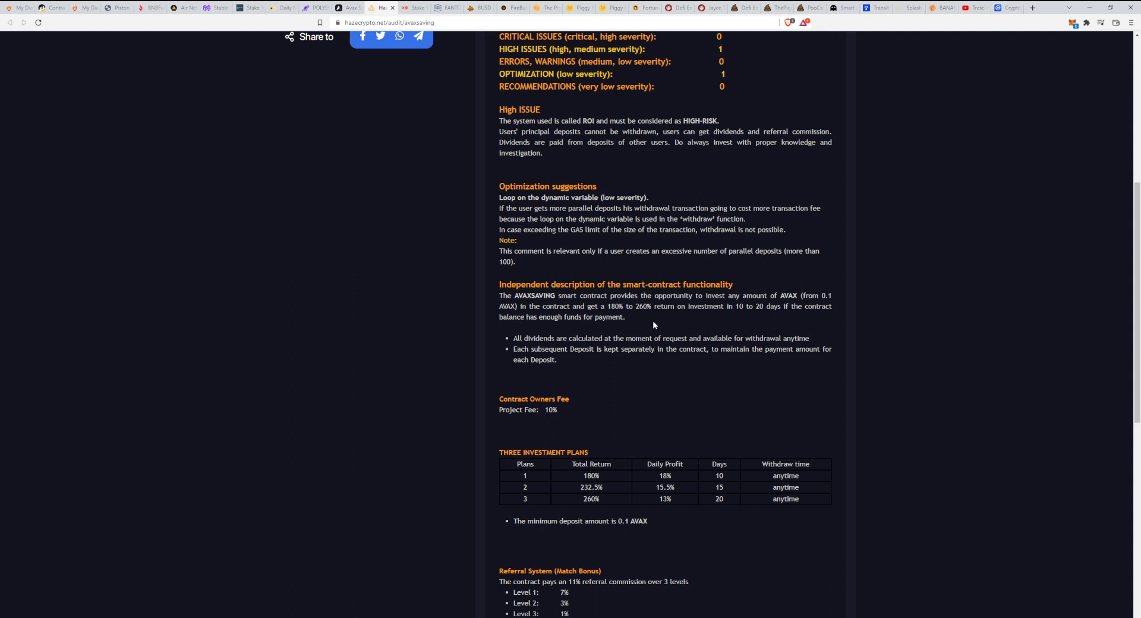
mouse_move(744, 328)
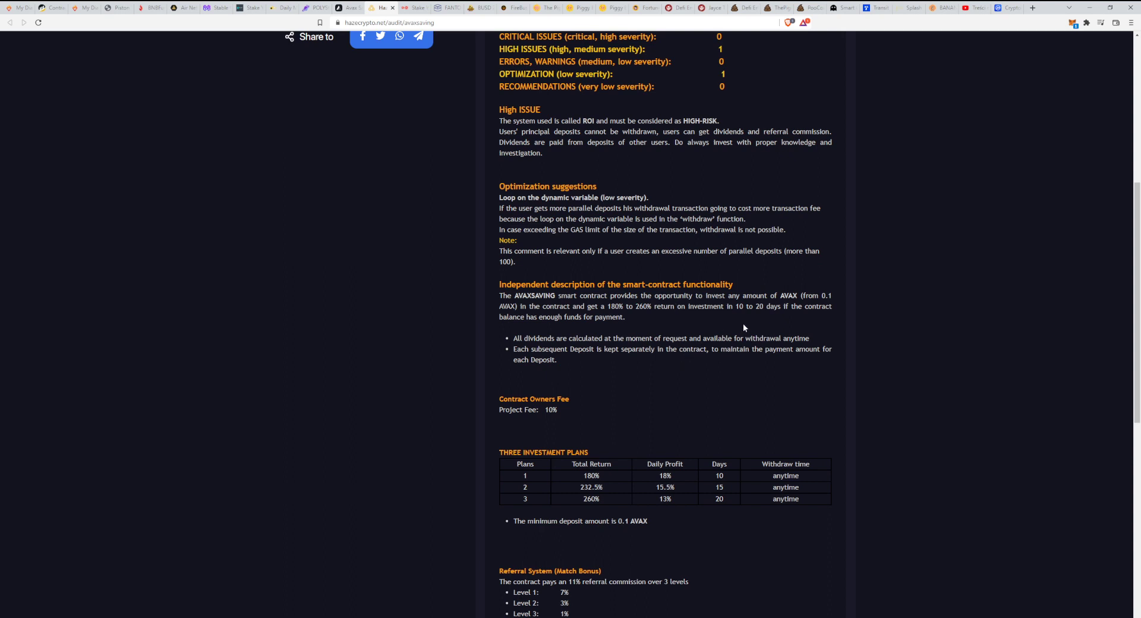
mouse_move(767, 318)
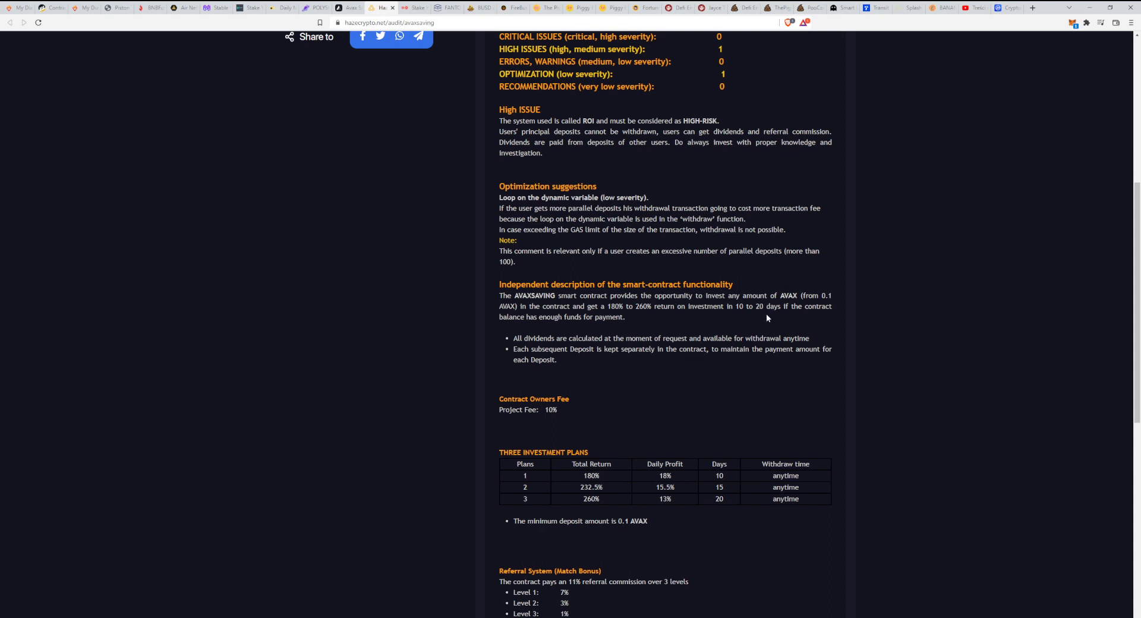
mouse_move(770, 294)
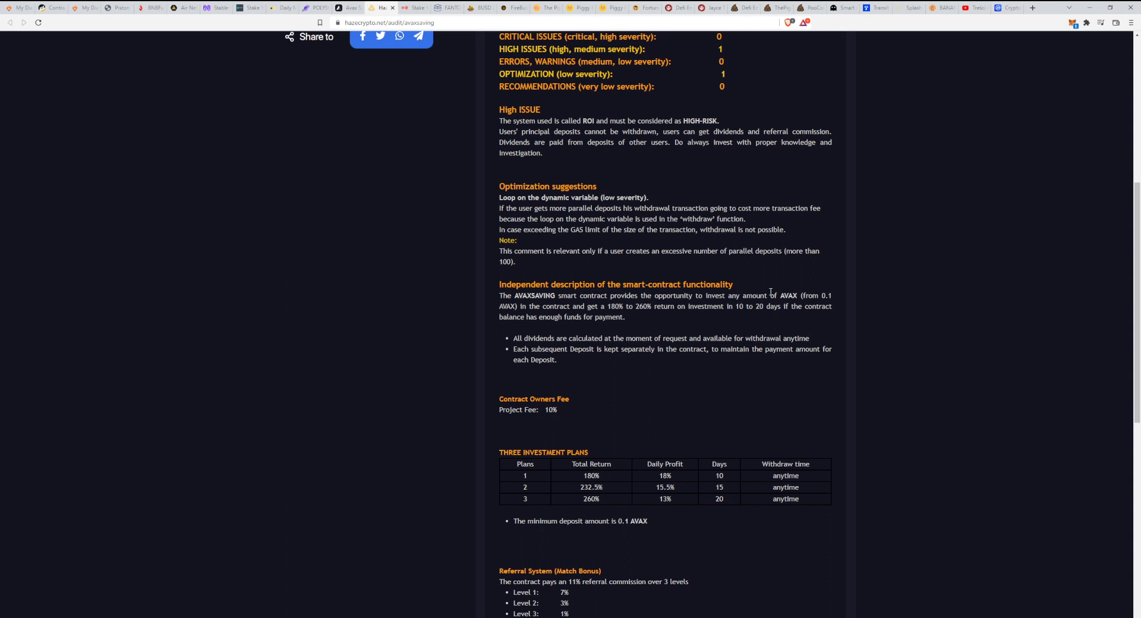
mouse_move(770, 294)
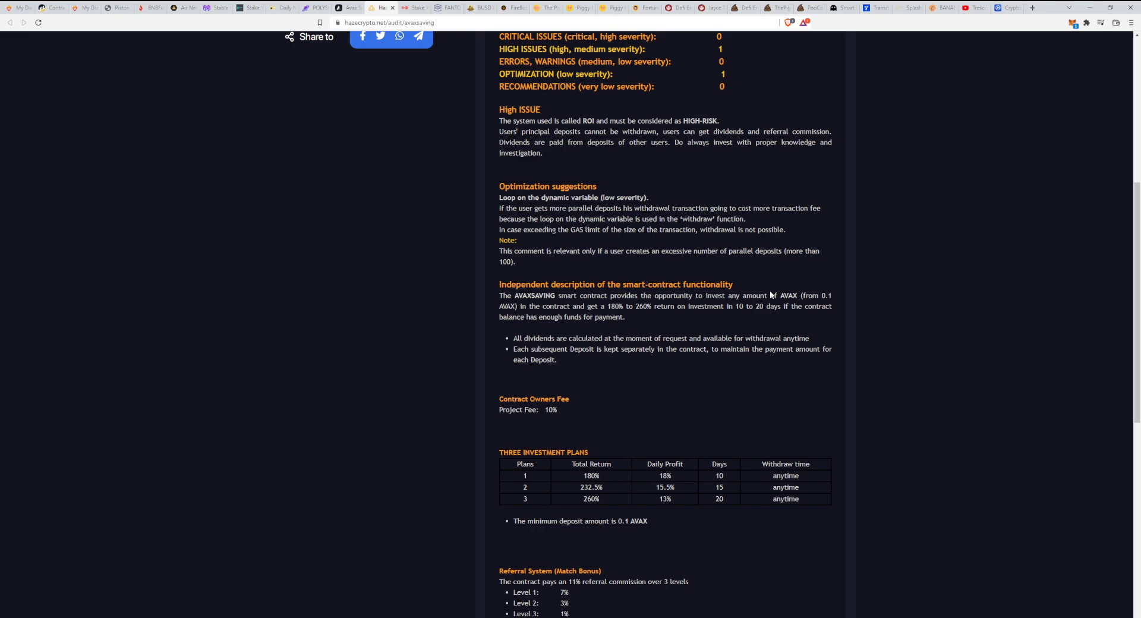
scroll("down", 3)
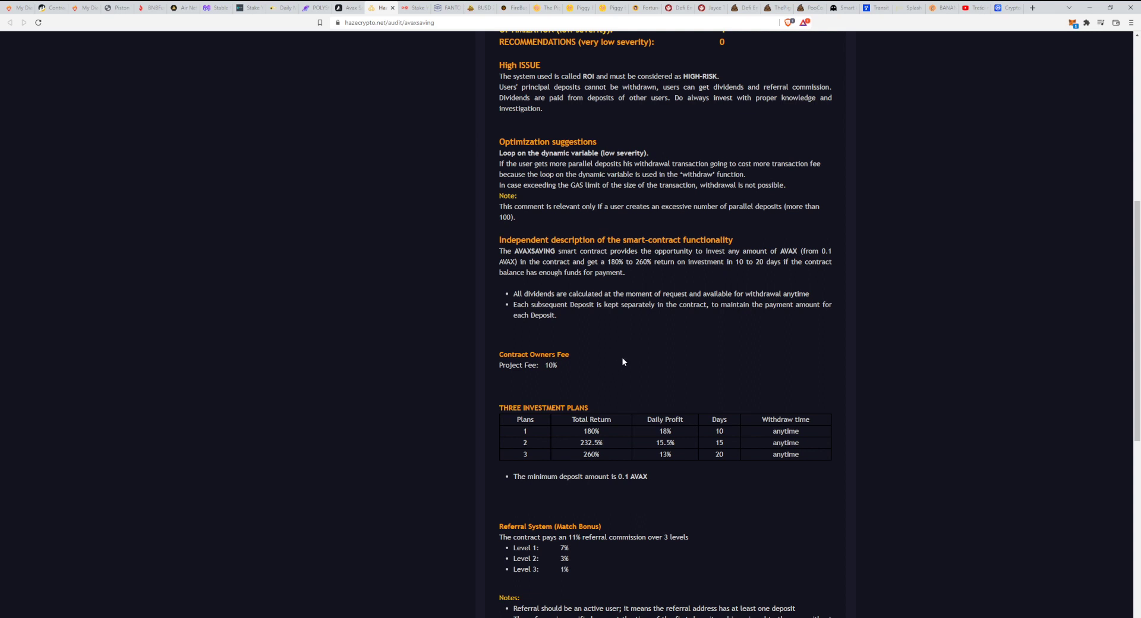
mouse_move(676, 434)
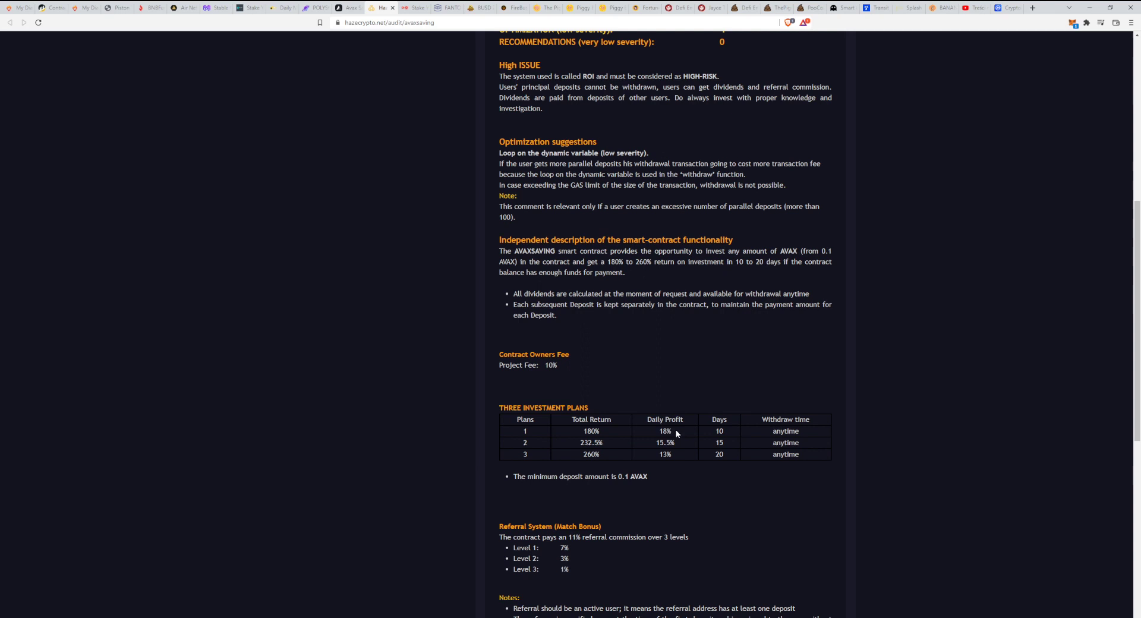
mouse_move(694, 401)
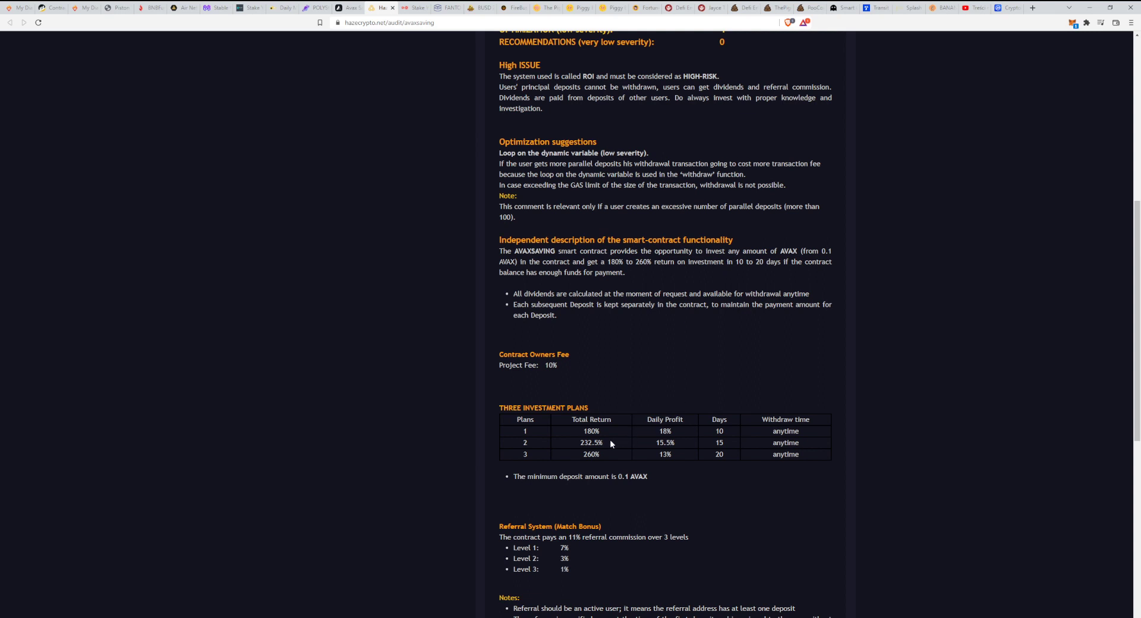
mouse_move(624, 418)
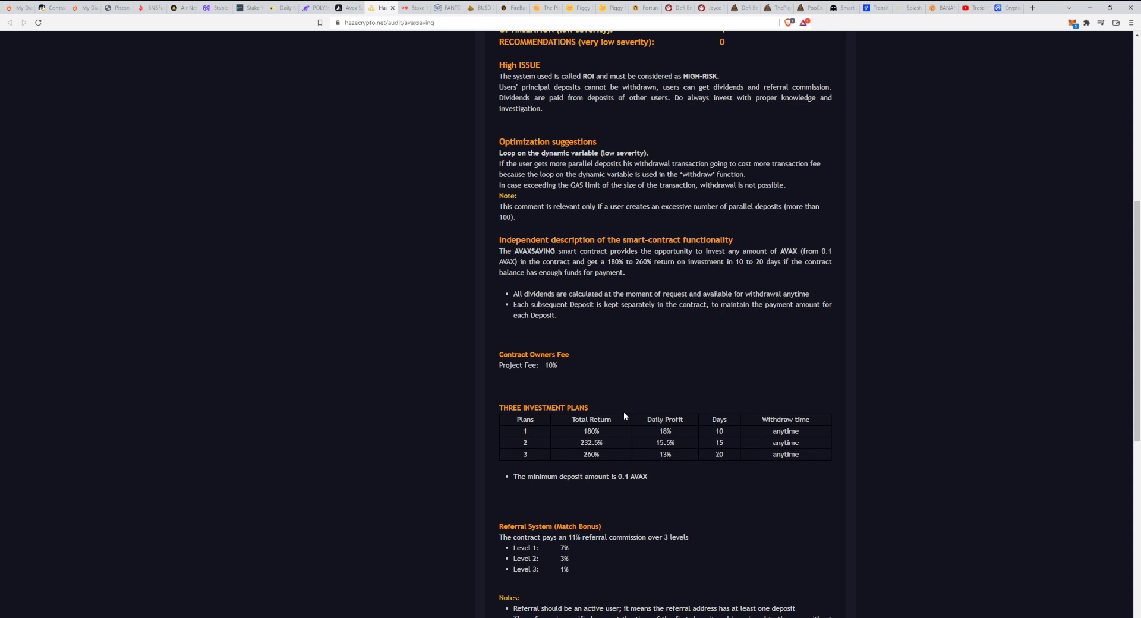
mouse_move(625, 413)
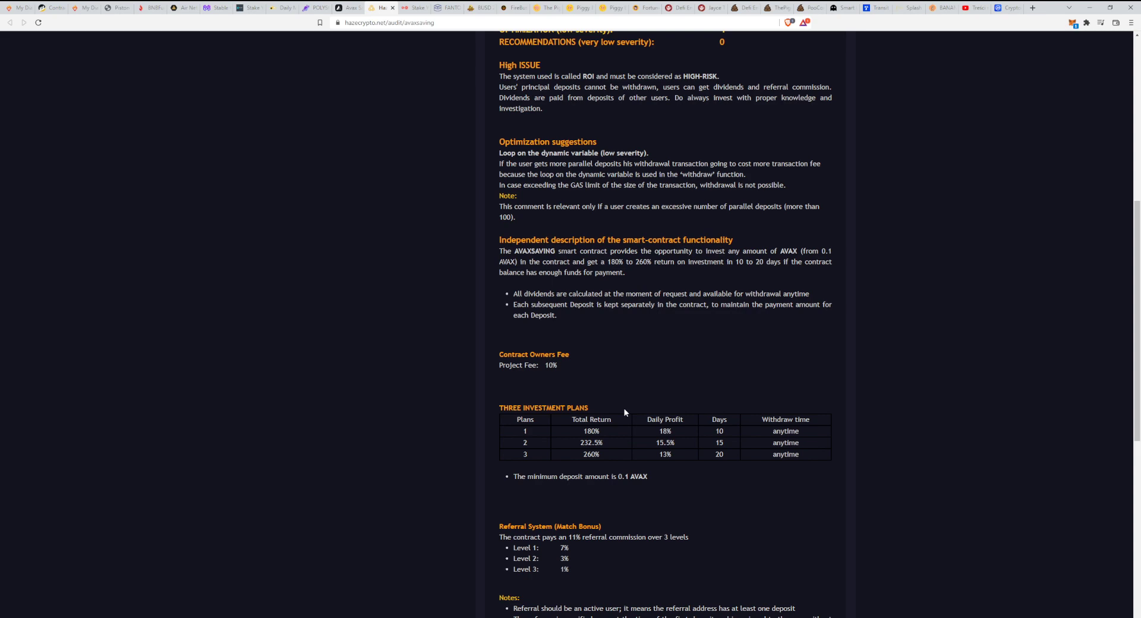
scroll("down", 3)
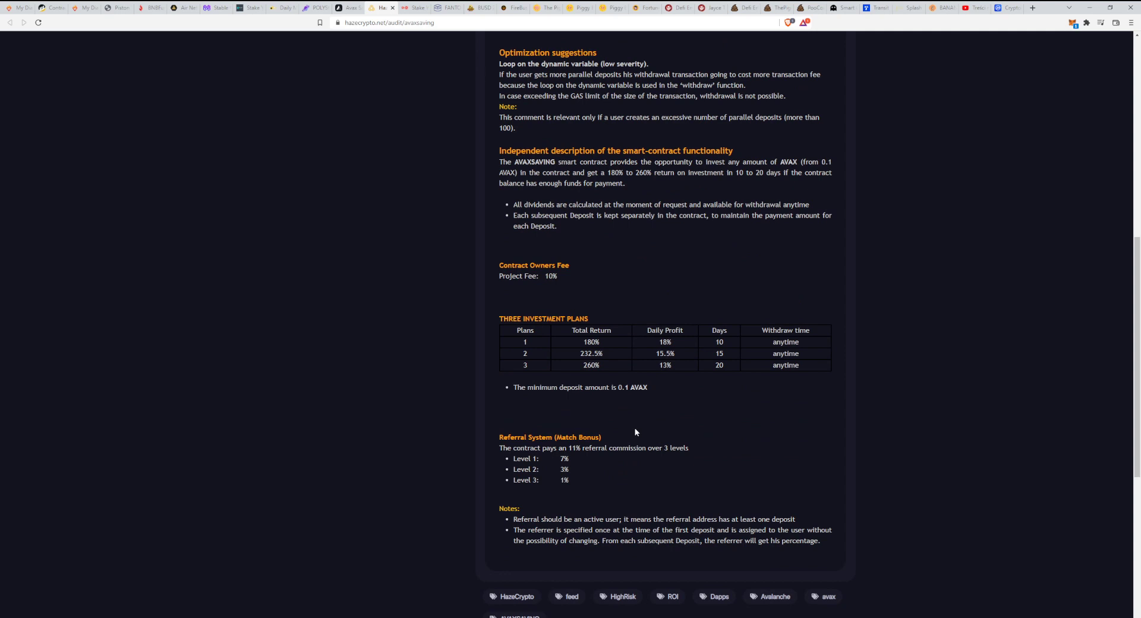
mouse_move(739, 407)
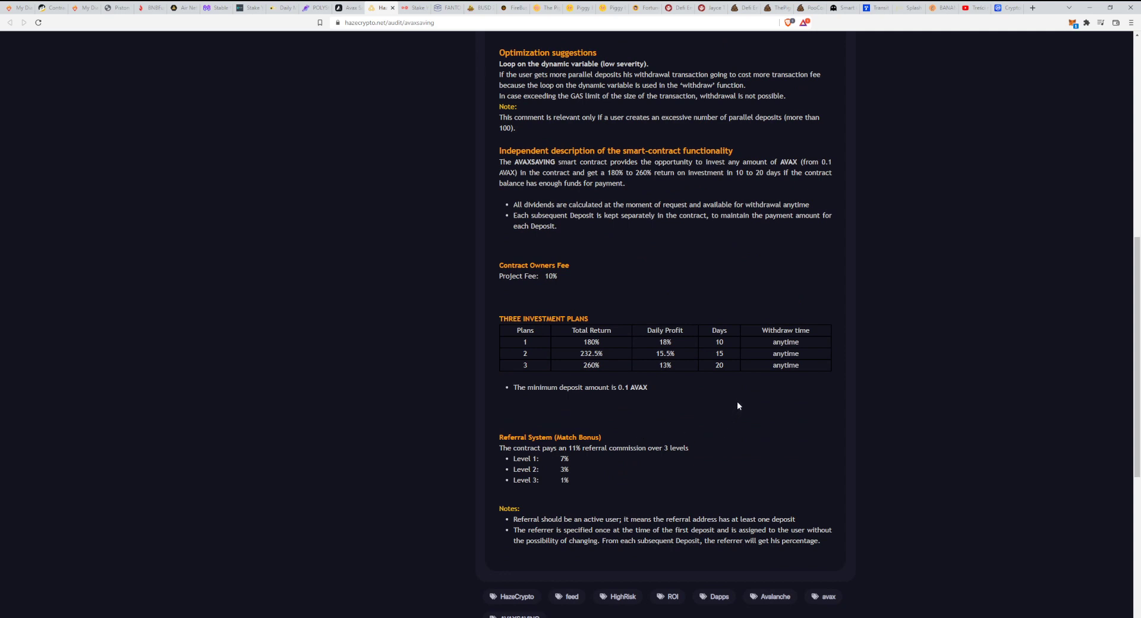
mouse_move(744, 372)
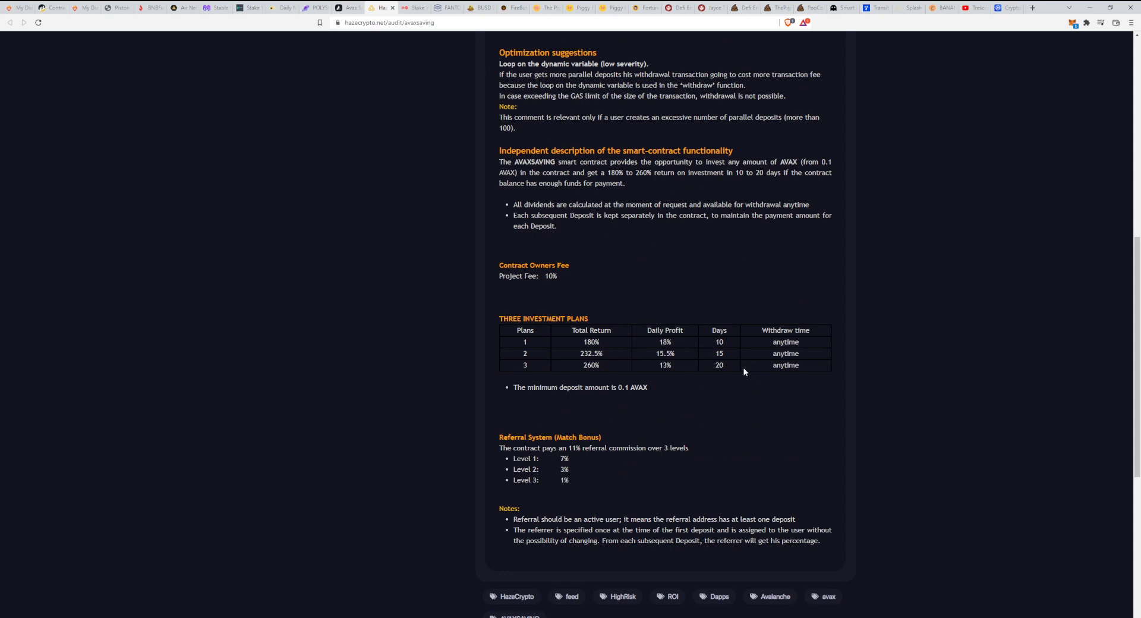
mouse_move(696, 398)
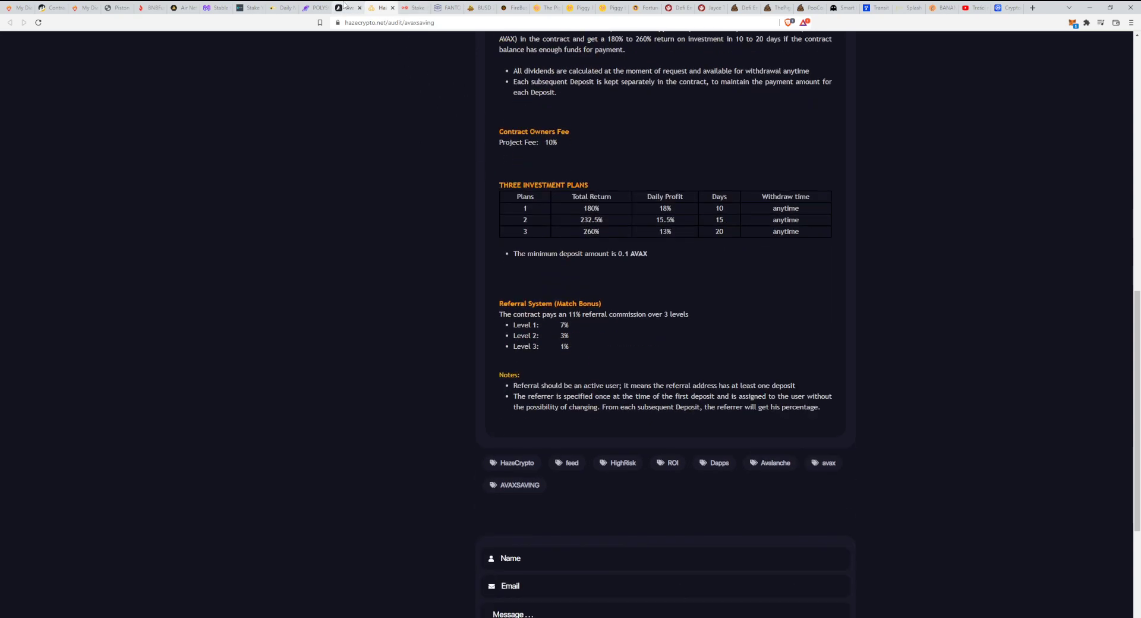
left_click(348, 7)
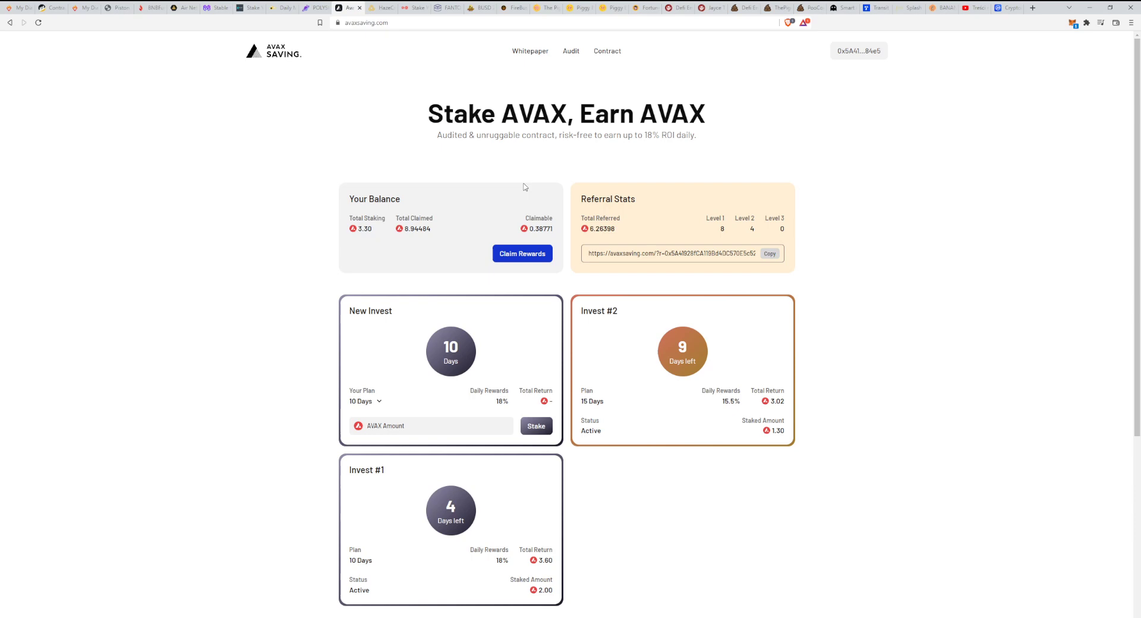
mouse_move(607, 51)
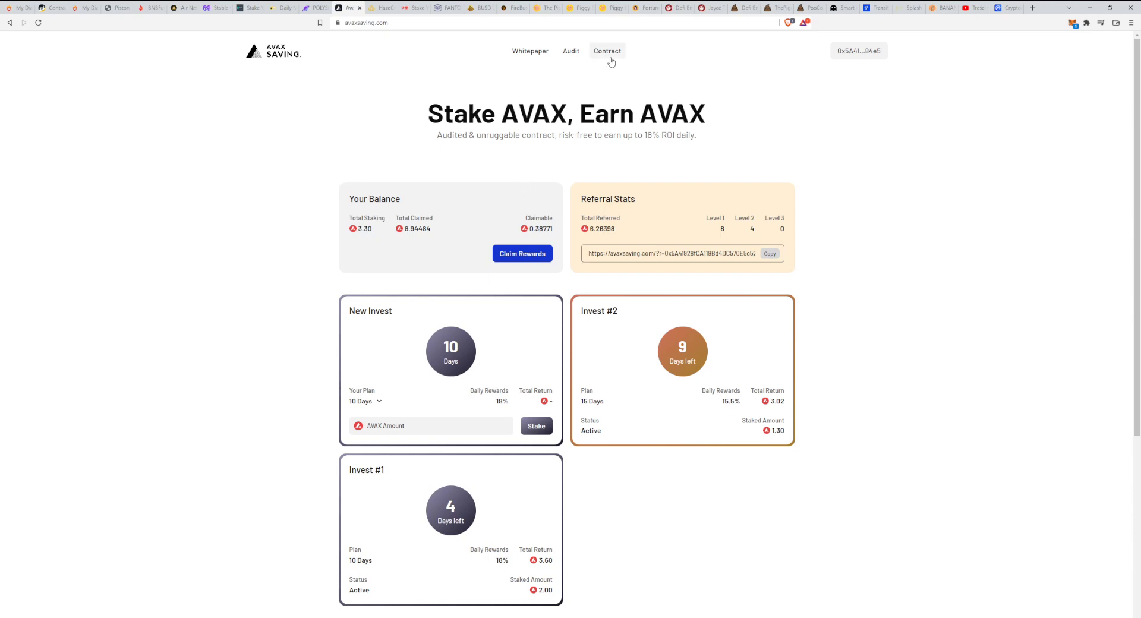
Step: View the staking contract on Snowtrace with its 2,572 AVAX balance and 1,510 transactions
left_click(606, 51)
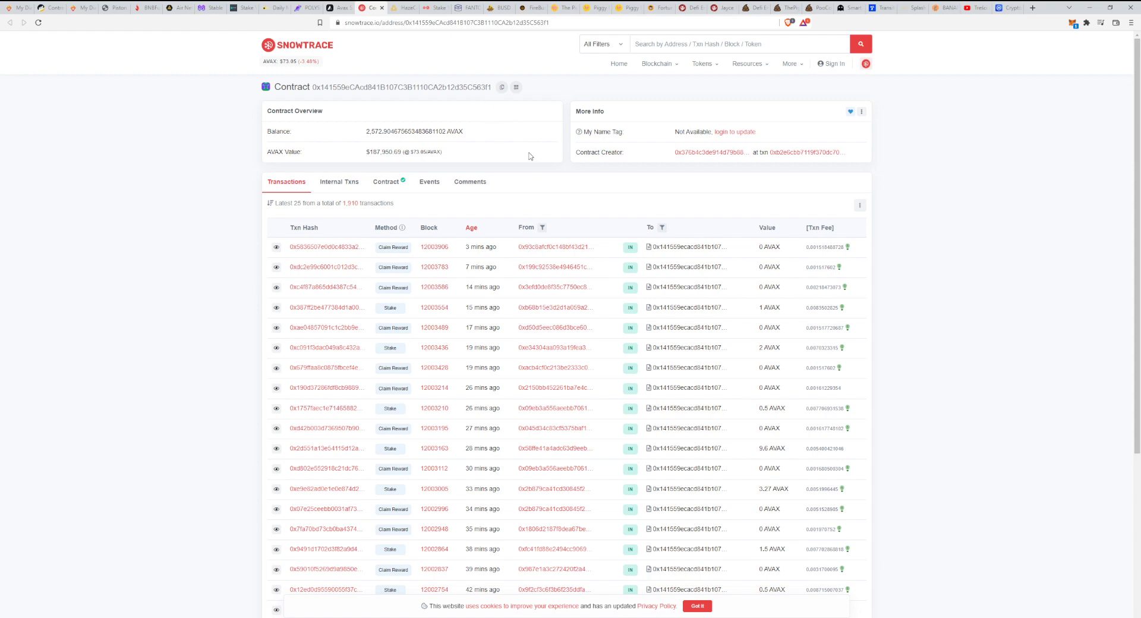
mouse_move(523, 162)
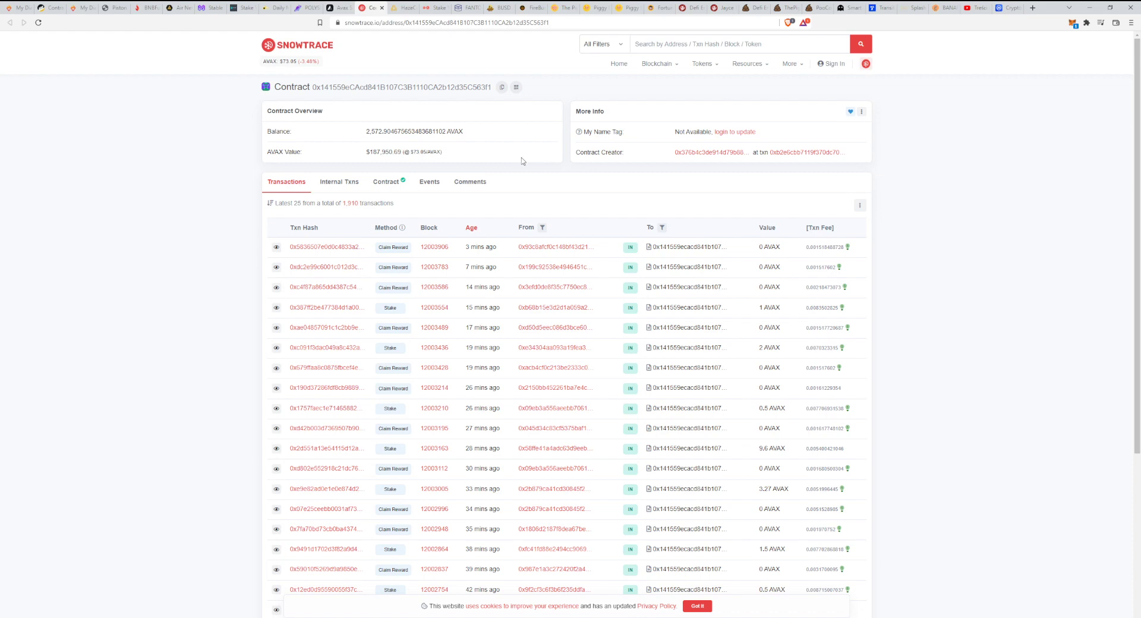
scroll("down", 3)
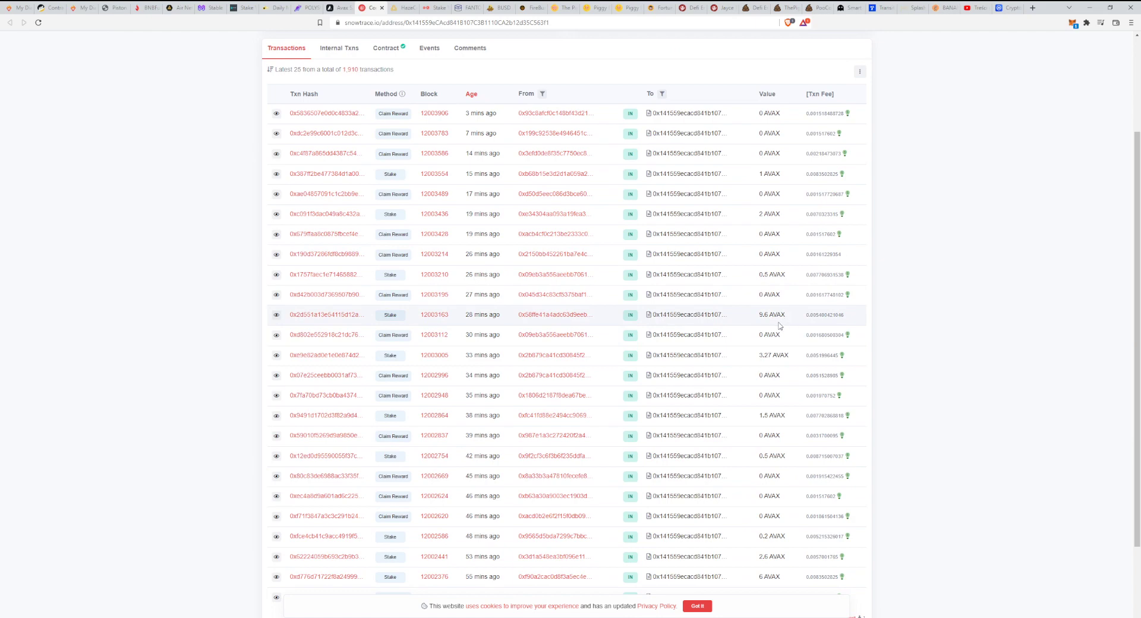
mouse_move(475, 315)
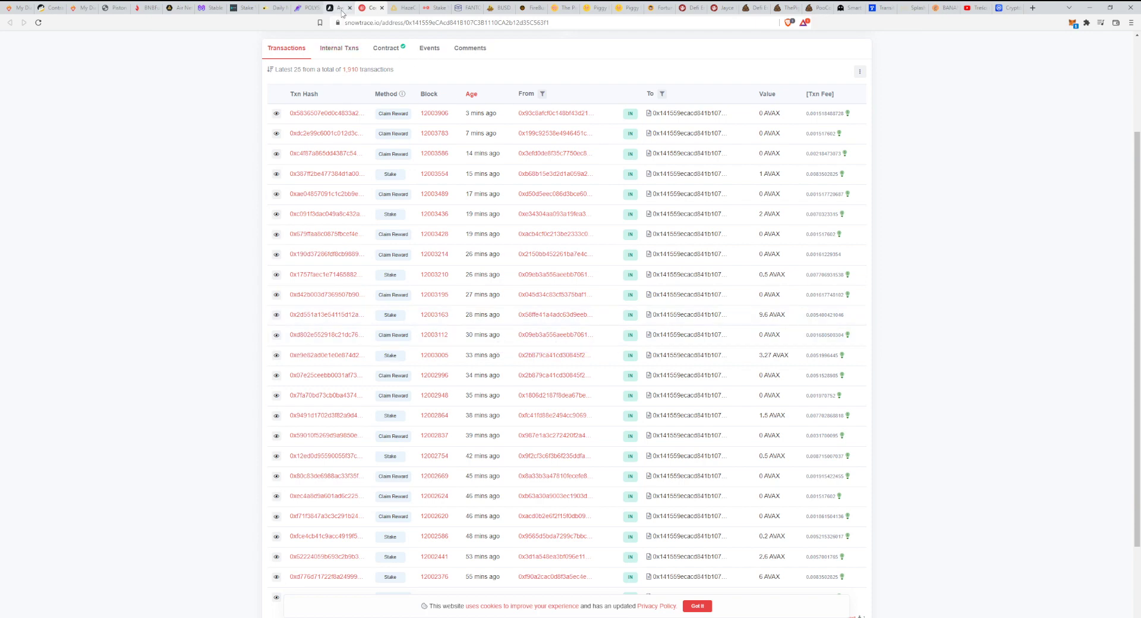
mouse_move(640, 354)
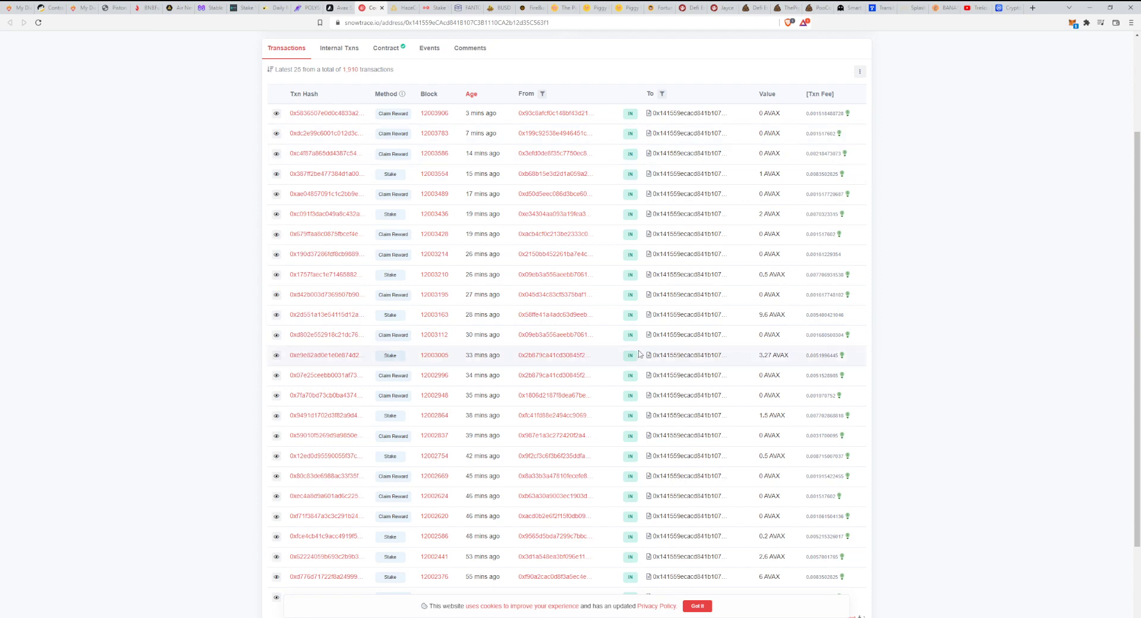
left_click(385, 49)
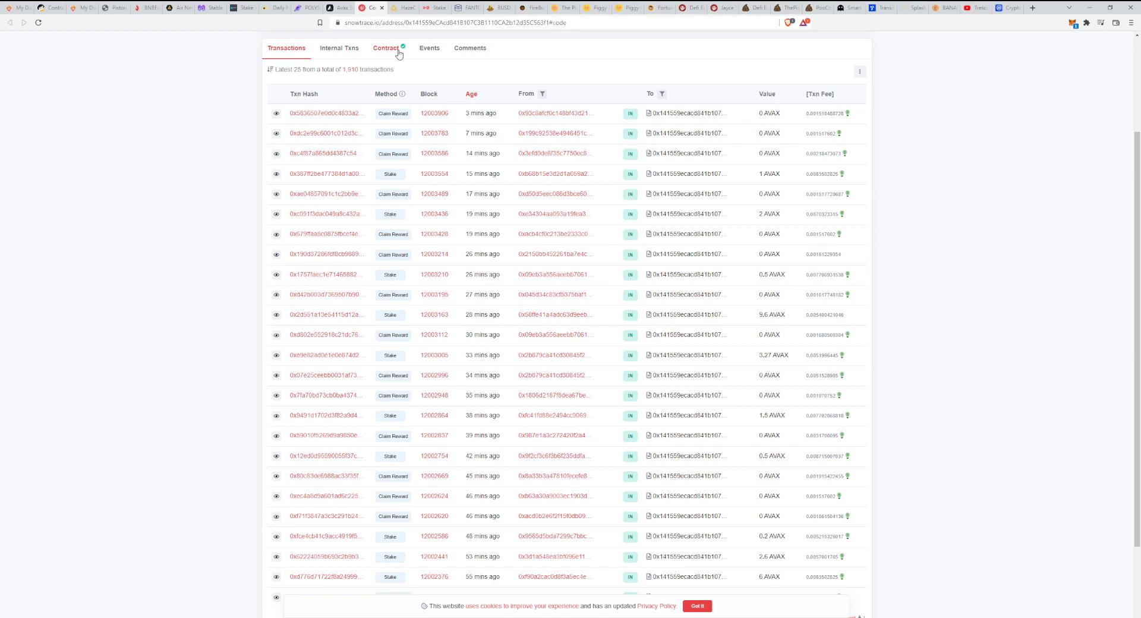
Step: Review the verified AvaxSaving source code and the contract's internal payout transactions
left_click(386, 49)
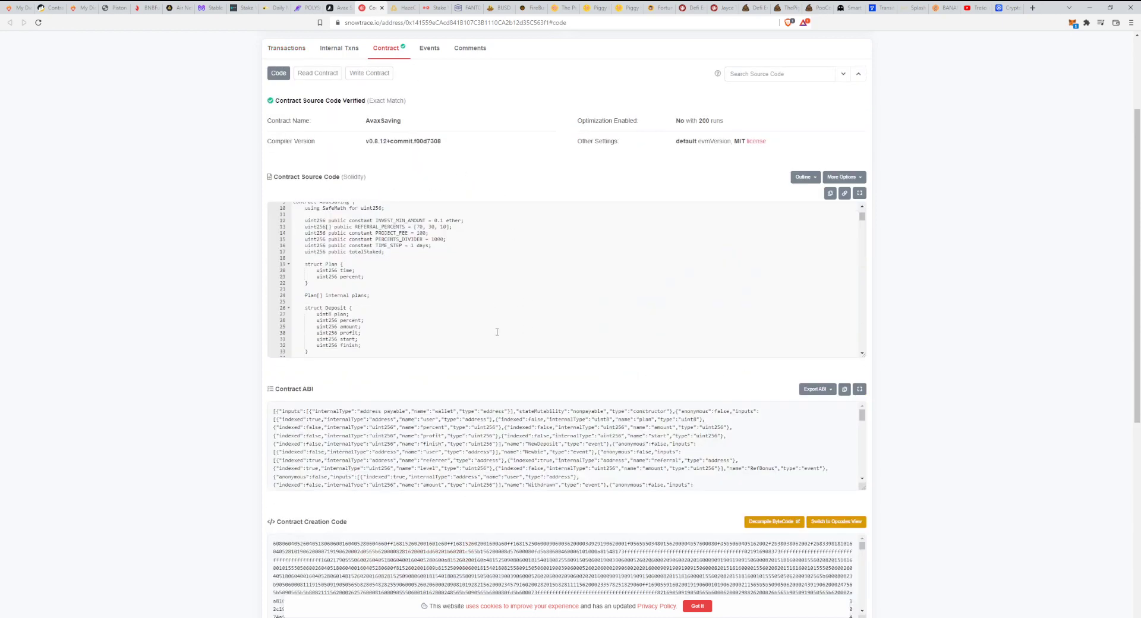
scroll("down", 3)
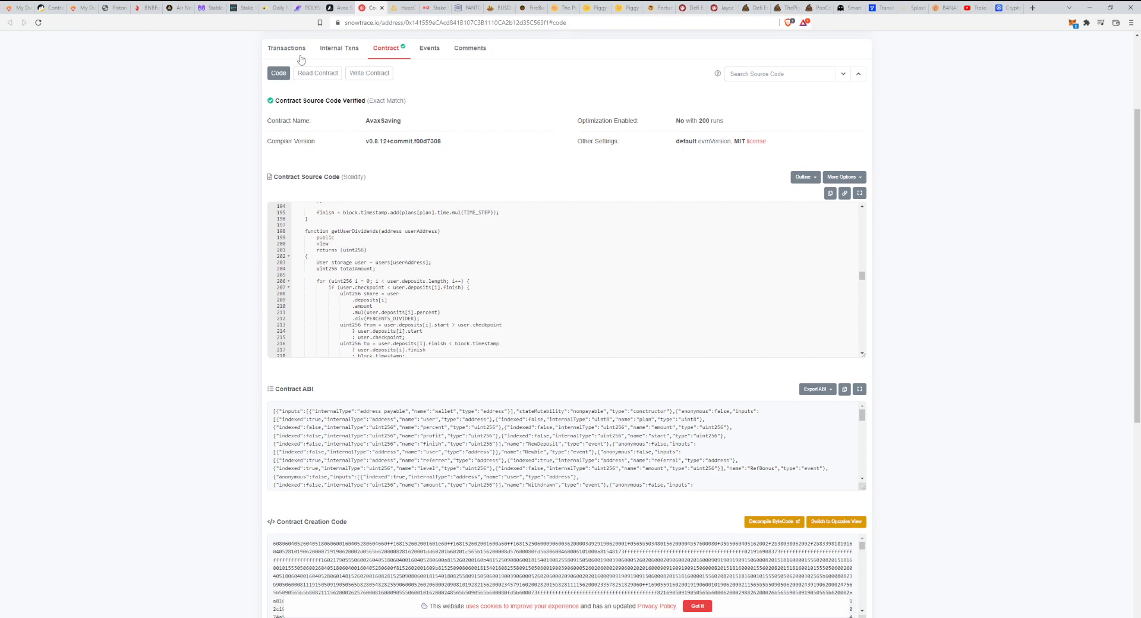
left_click(340, 49)
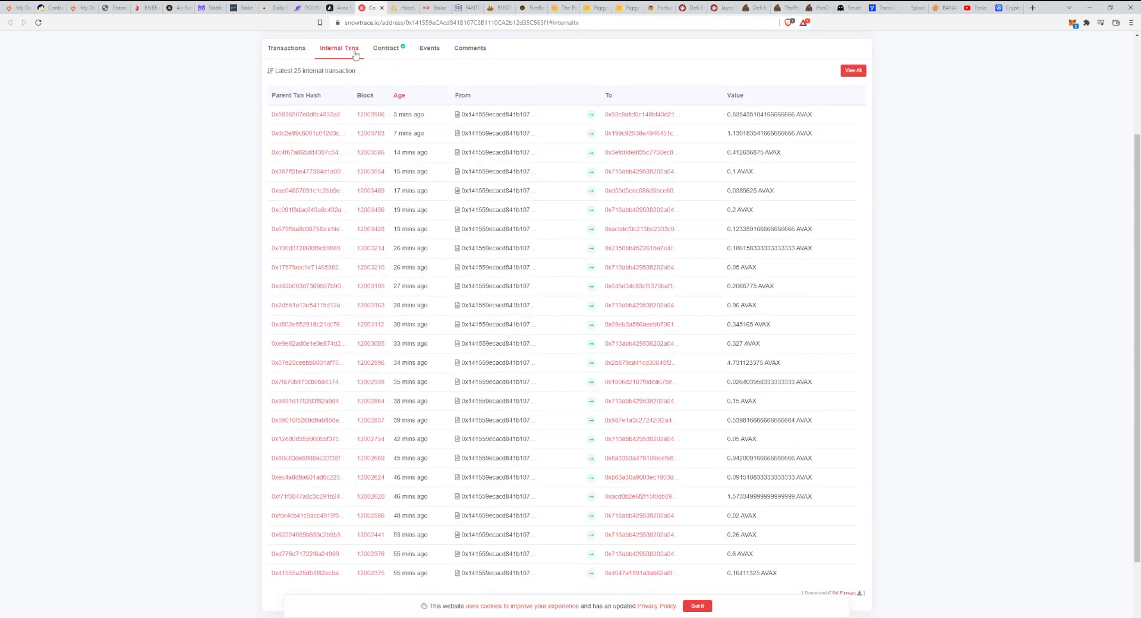
mouse_move(822, 303)
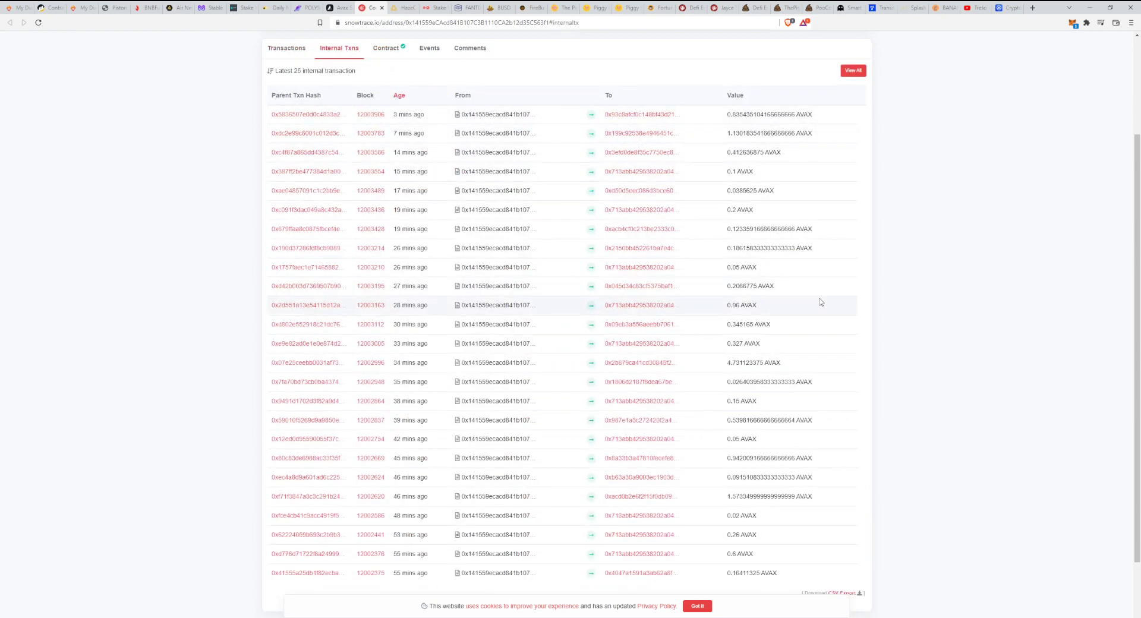
left_click(285, 47)
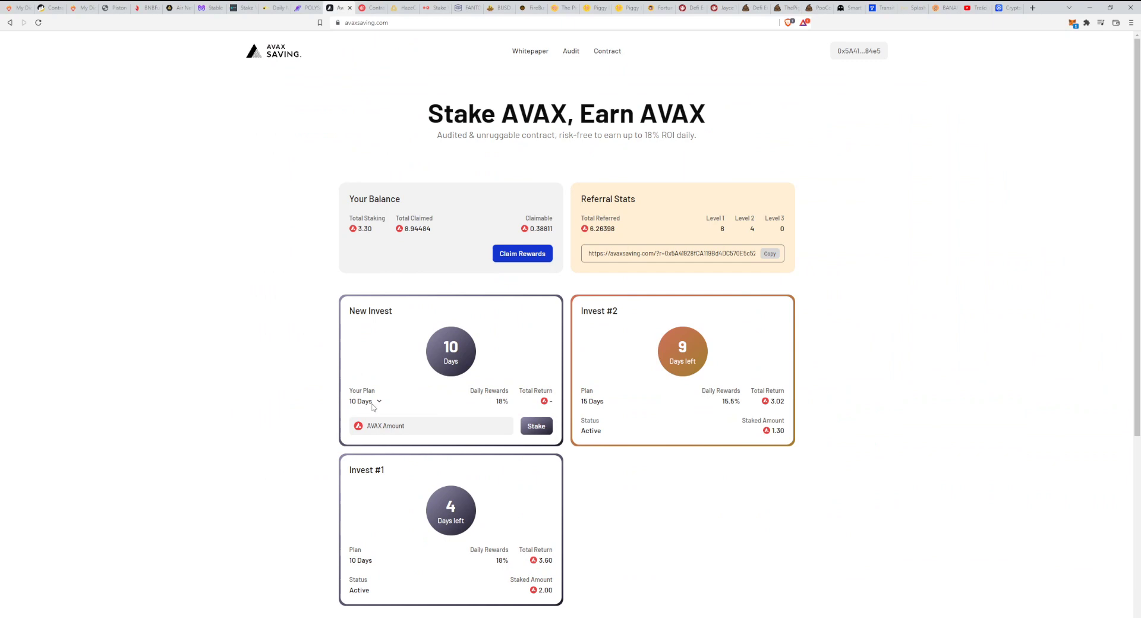
mouse_move(421, 404)
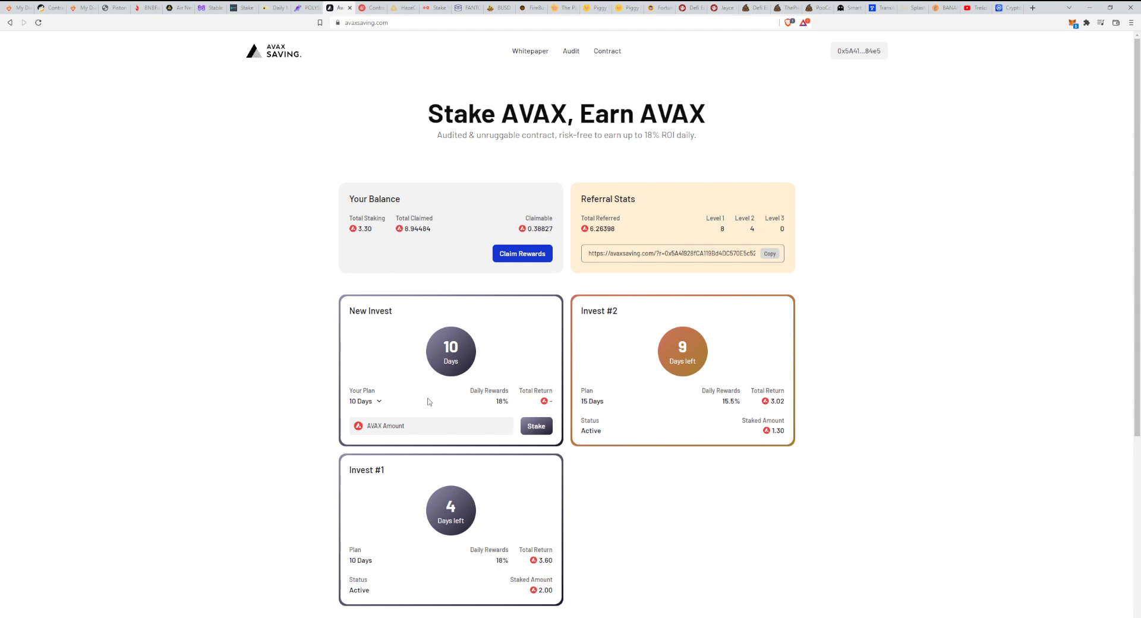
Step: Switch to Transit Swap's page with the BNB swap form and successful BNB-to-BUSD history
left_click(880, 9)
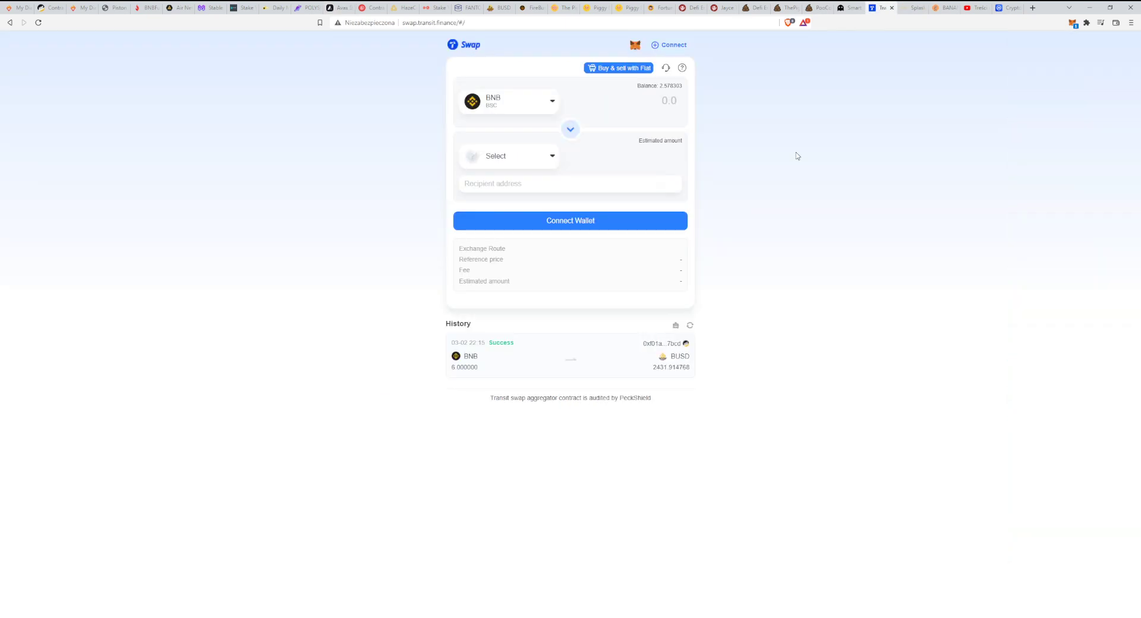
mouse_move(744, 118)
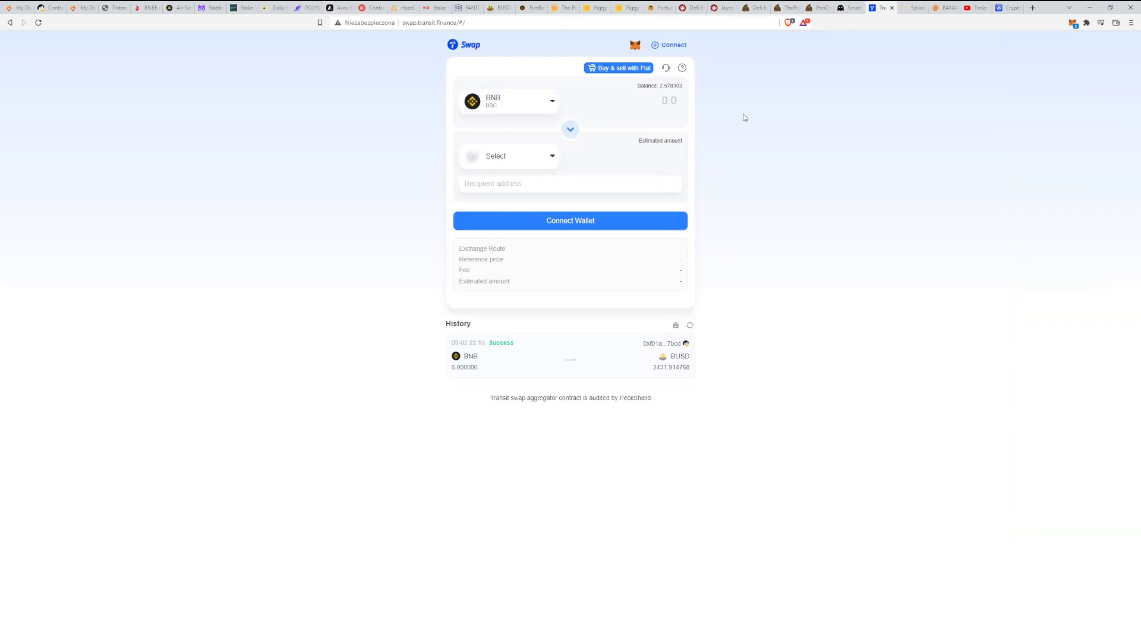
mouse_move(662, 150)
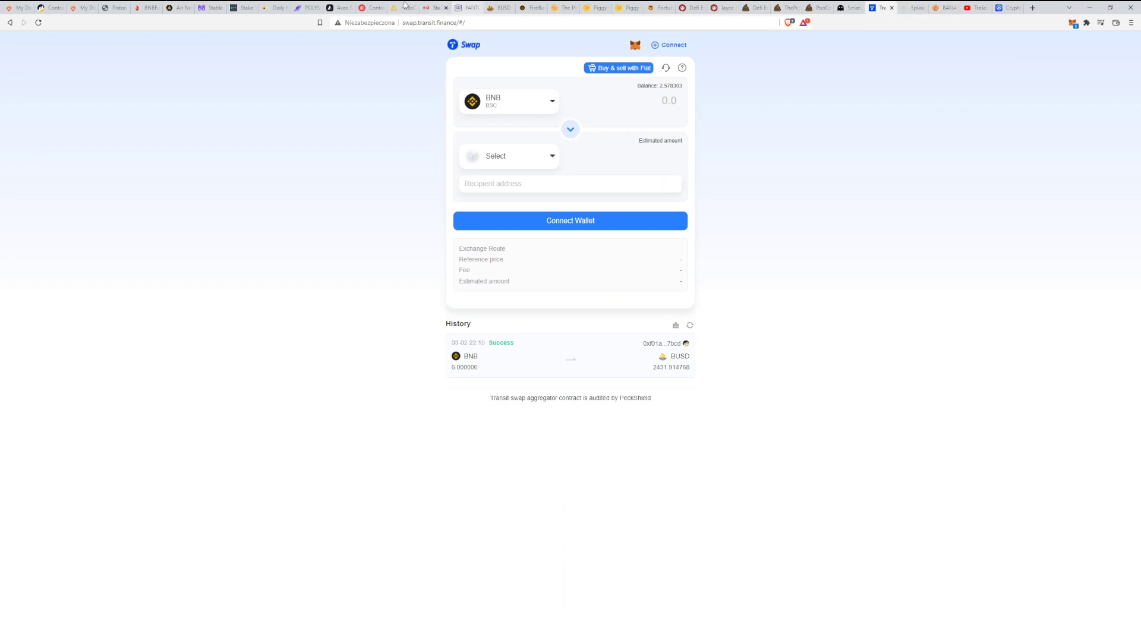
Step: Return to the AVAX Saving dashboard showing 0.39832 claimable rewards
left_click(340, 8)
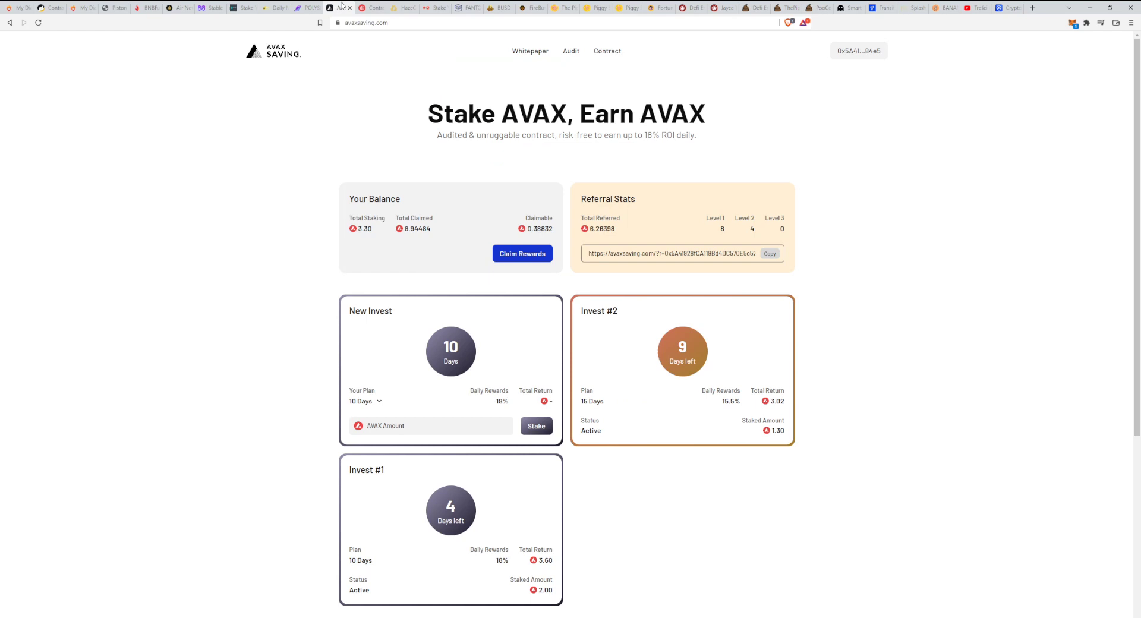
mouse_move(390, 96)
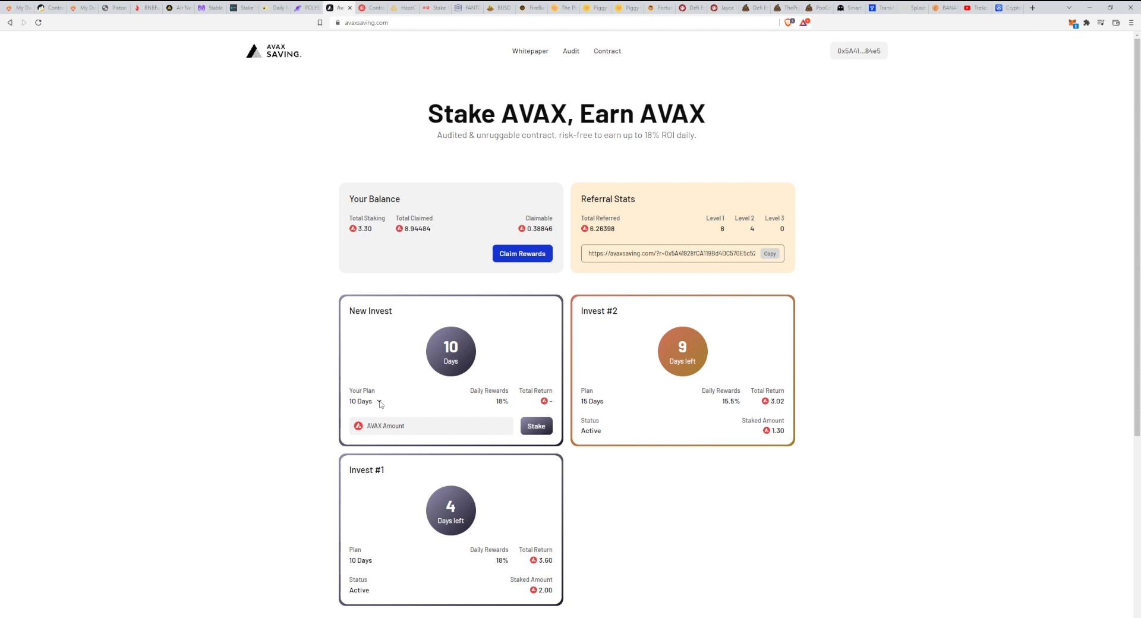
mouse_move(399, 388)
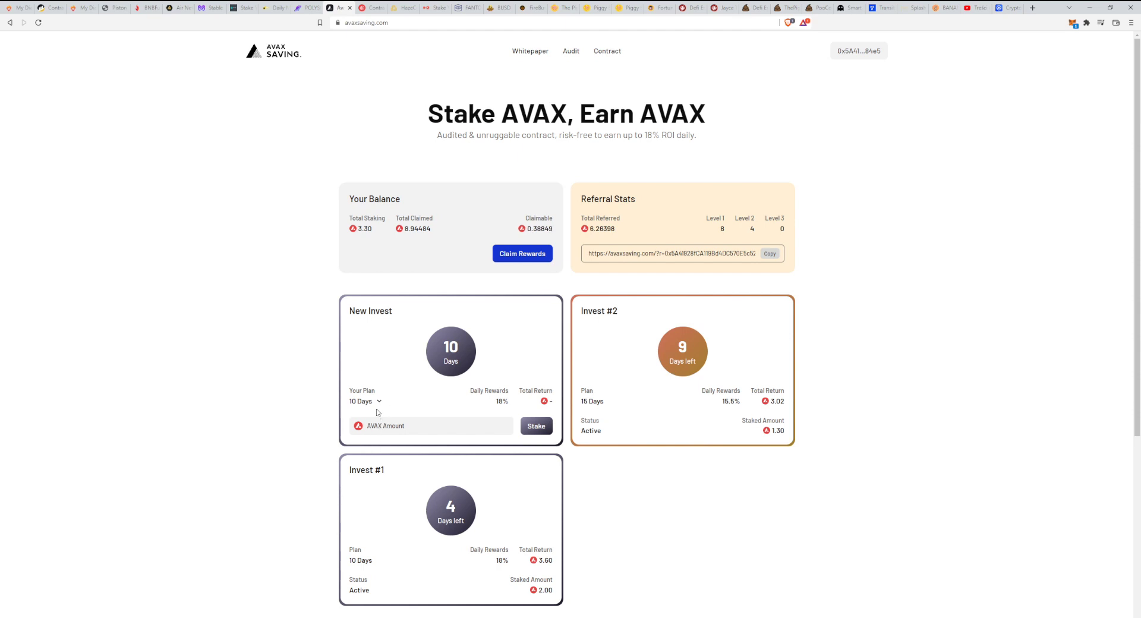
mouse_move(375, 419)
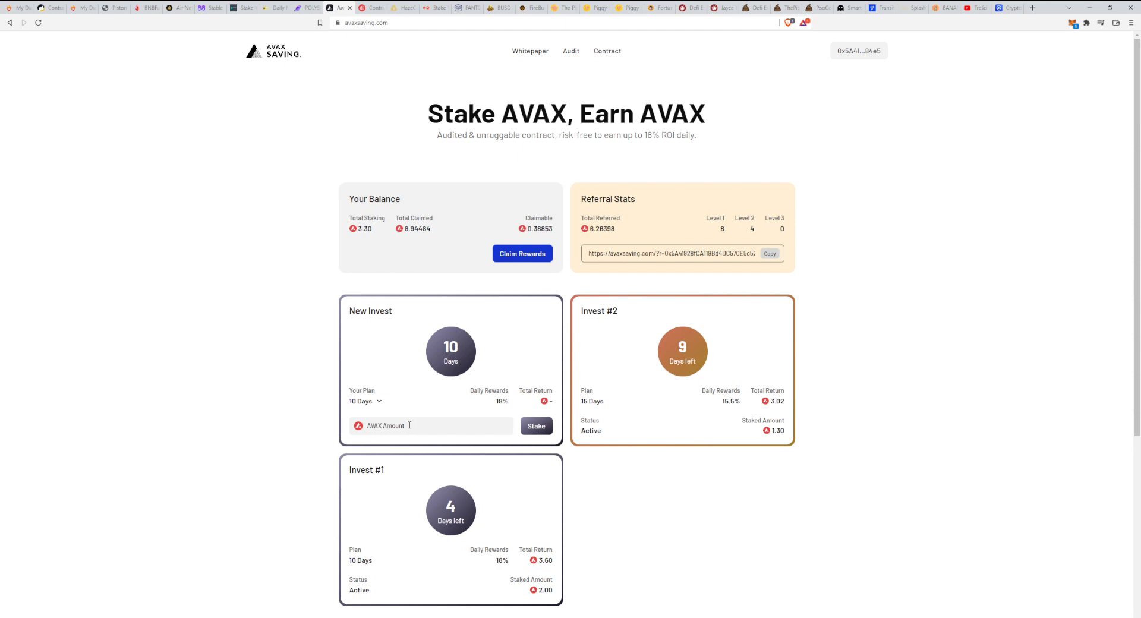
Step: Enter a 1 AVAX stake, preview the 15- and 20-day plans, and settle on 10 days with 1.80 return
left_click(430, 425)
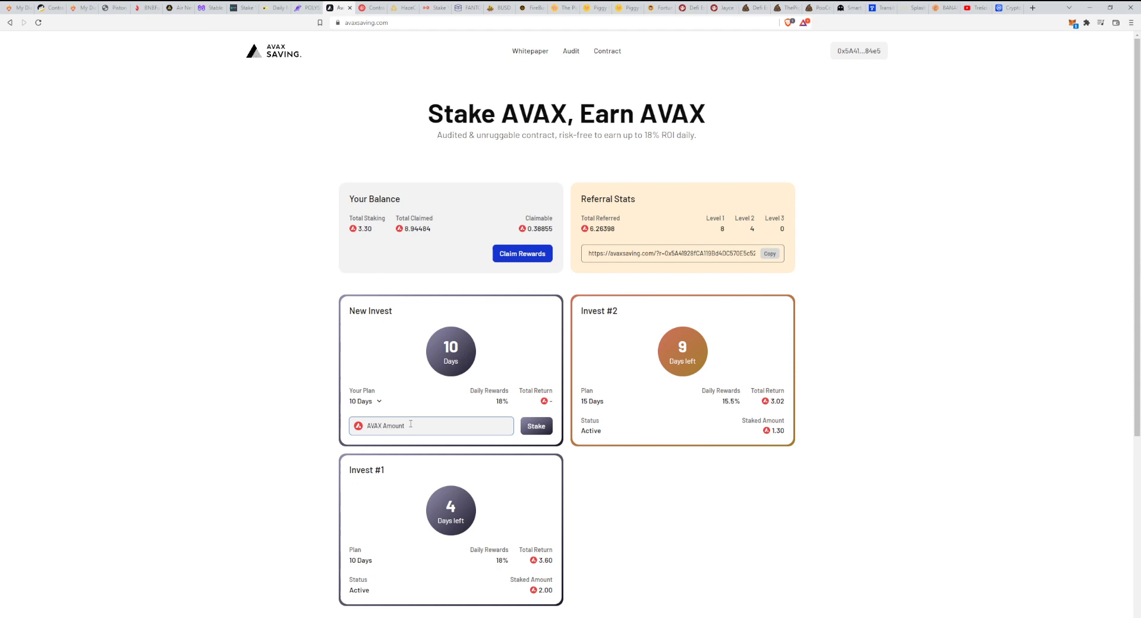
type("1")
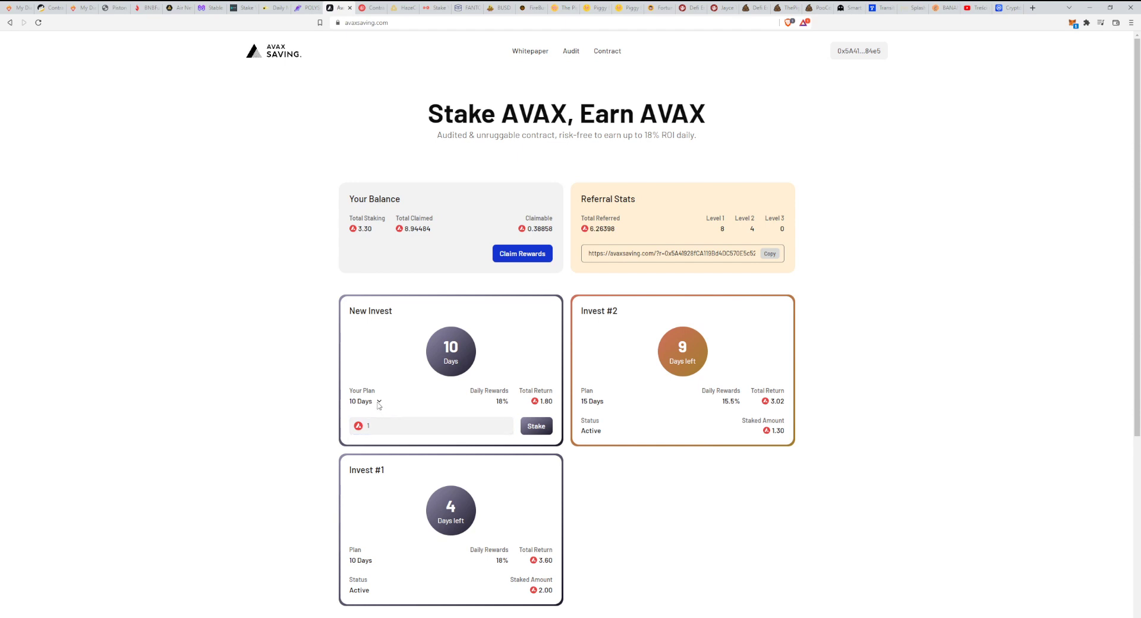
left_click(366, 401)
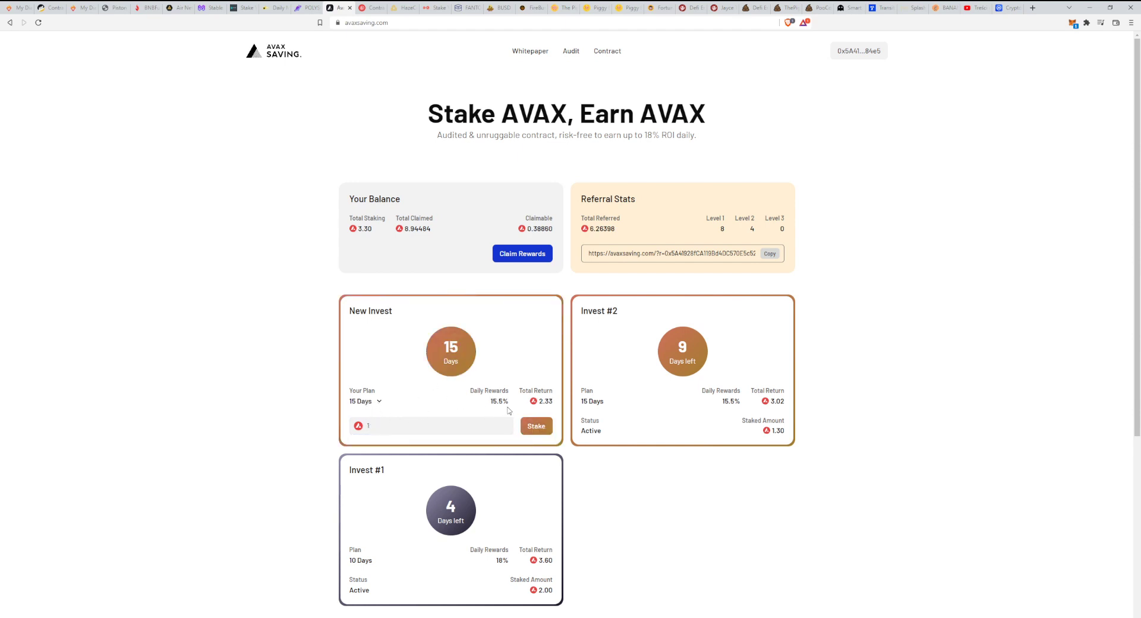
mouse_move(378, 423)
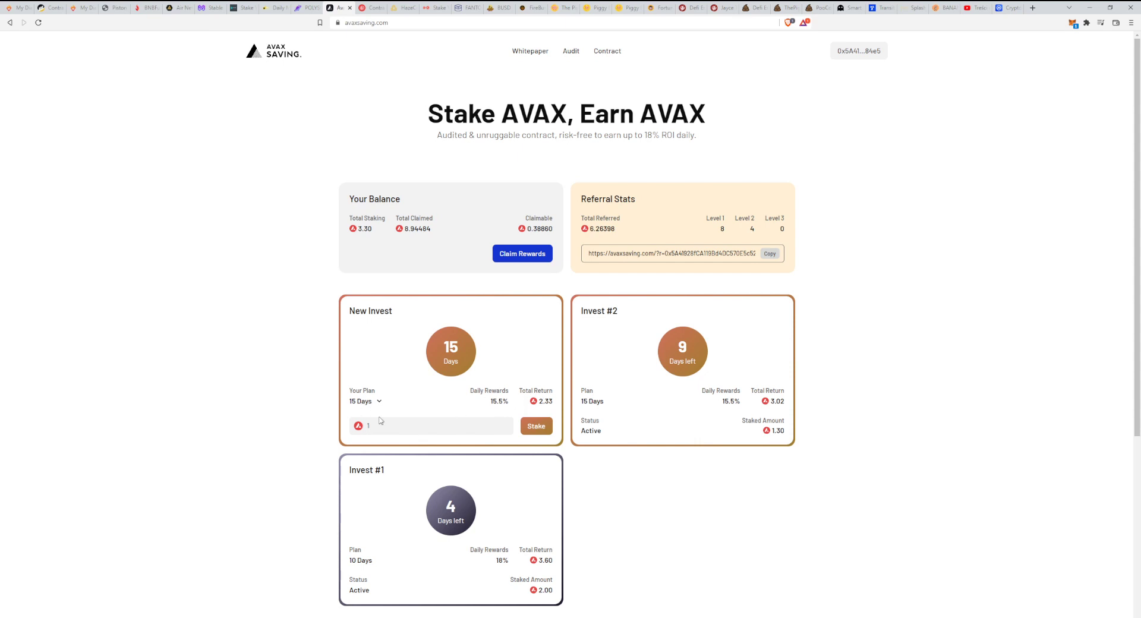
left_click(364, 401)
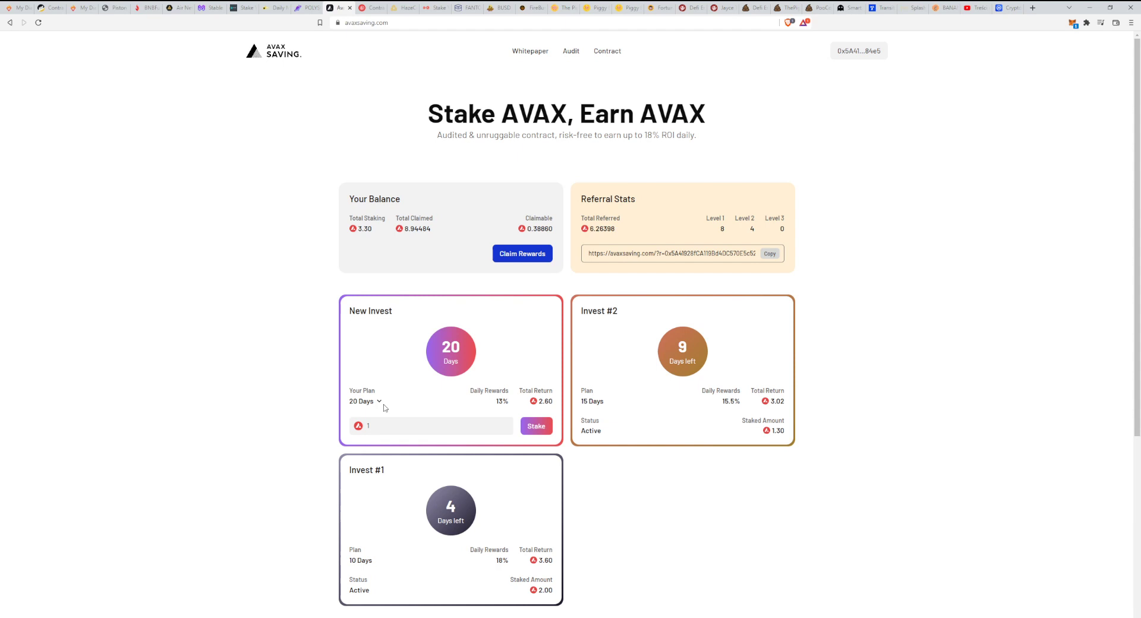
mouse_move(375, 409)
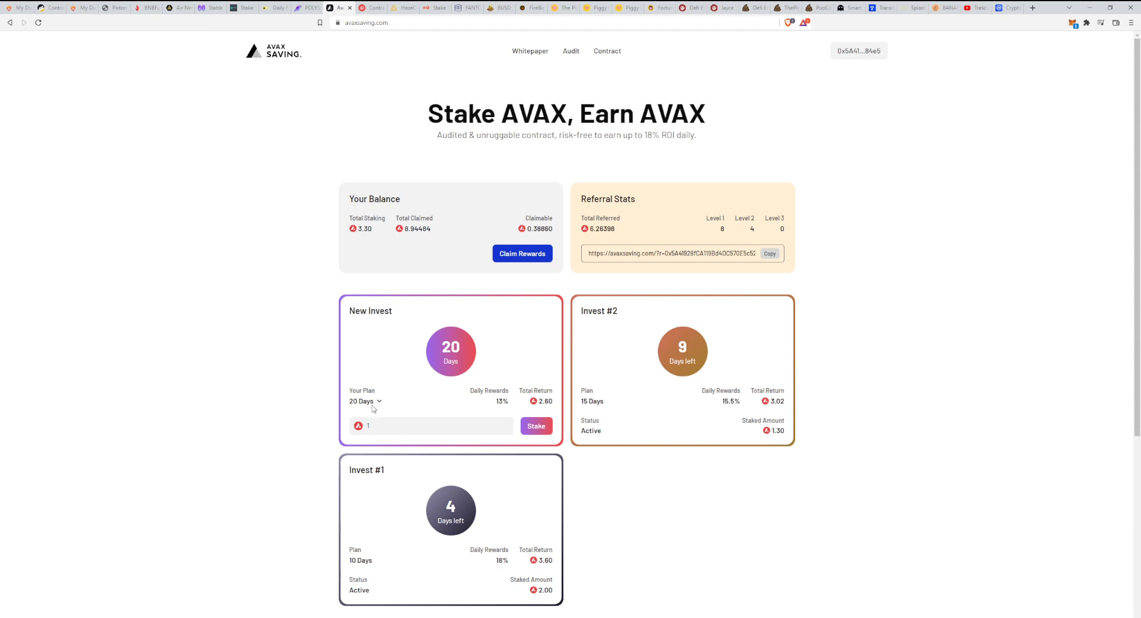
left_click(364, 402)
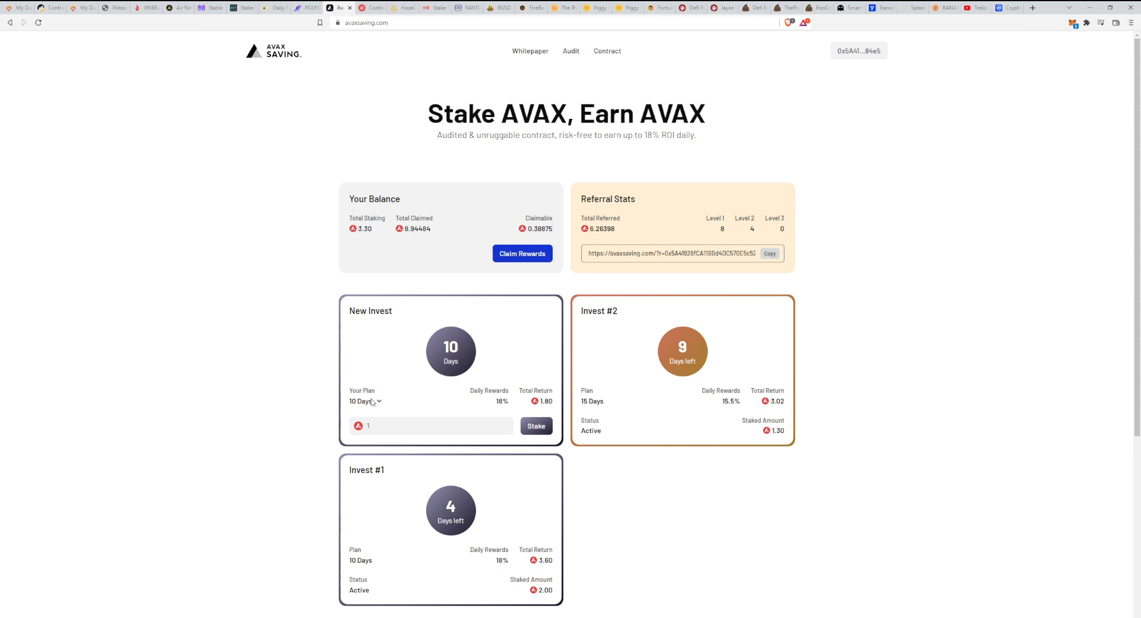
mouse_move(758, 380)
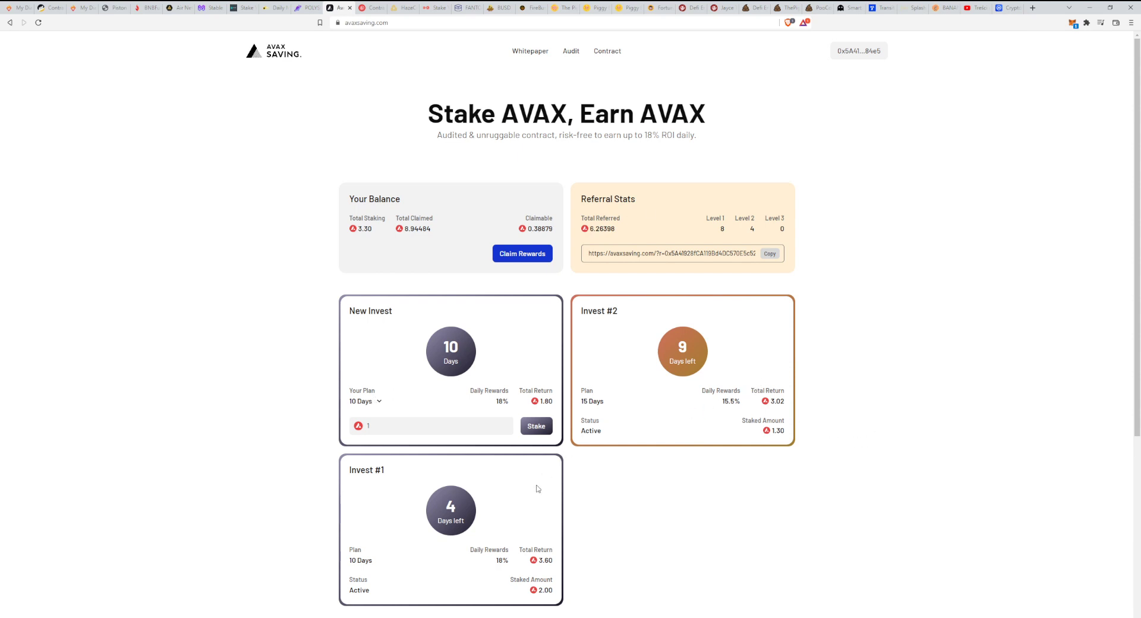
mouse_move(655, 436)
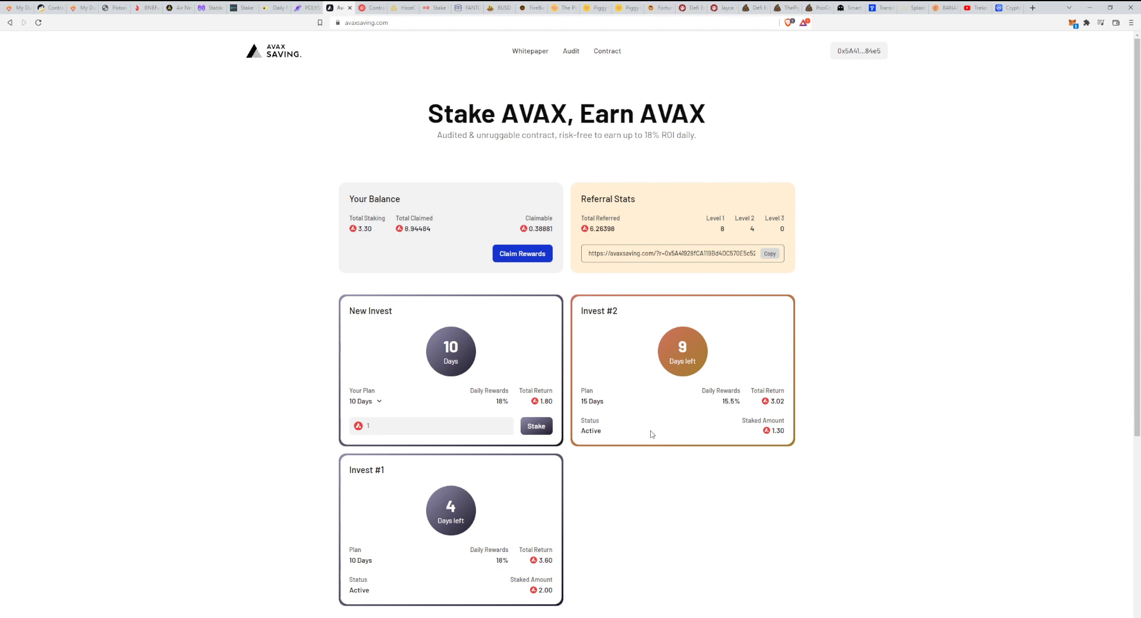
mouse_move(459, 508)
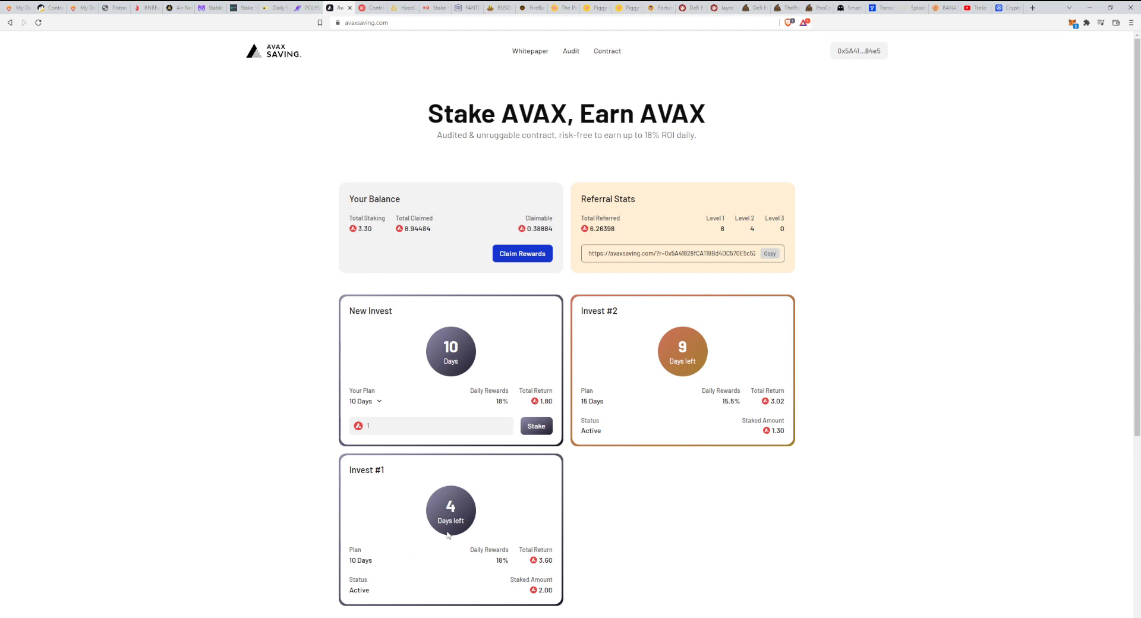
mouse_move(485, 538)
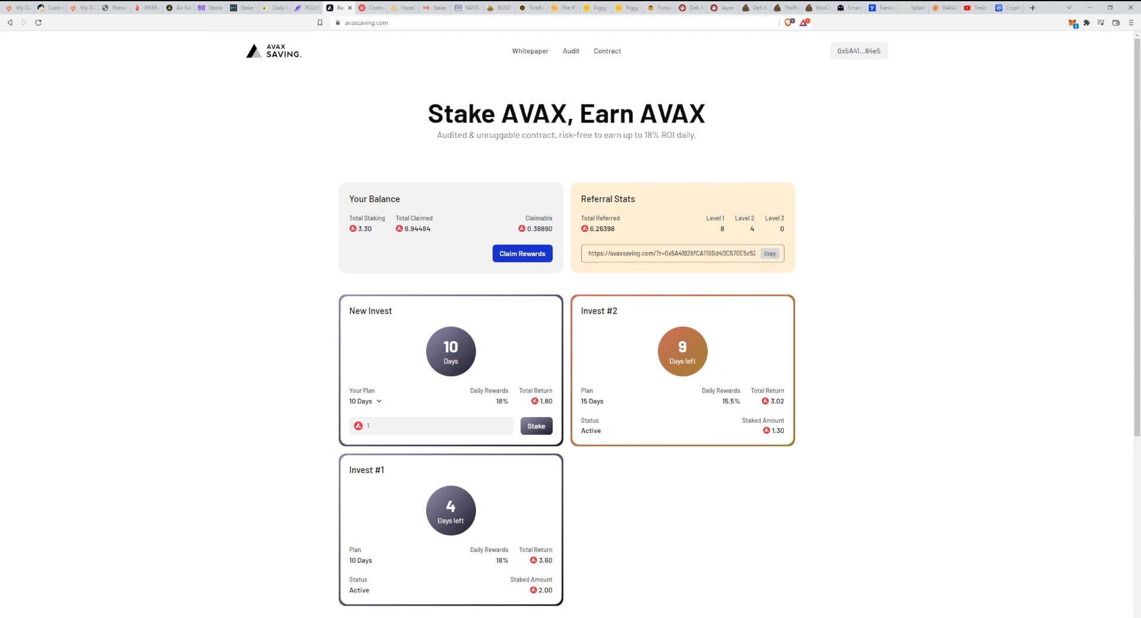
mouse_move(614, 410)
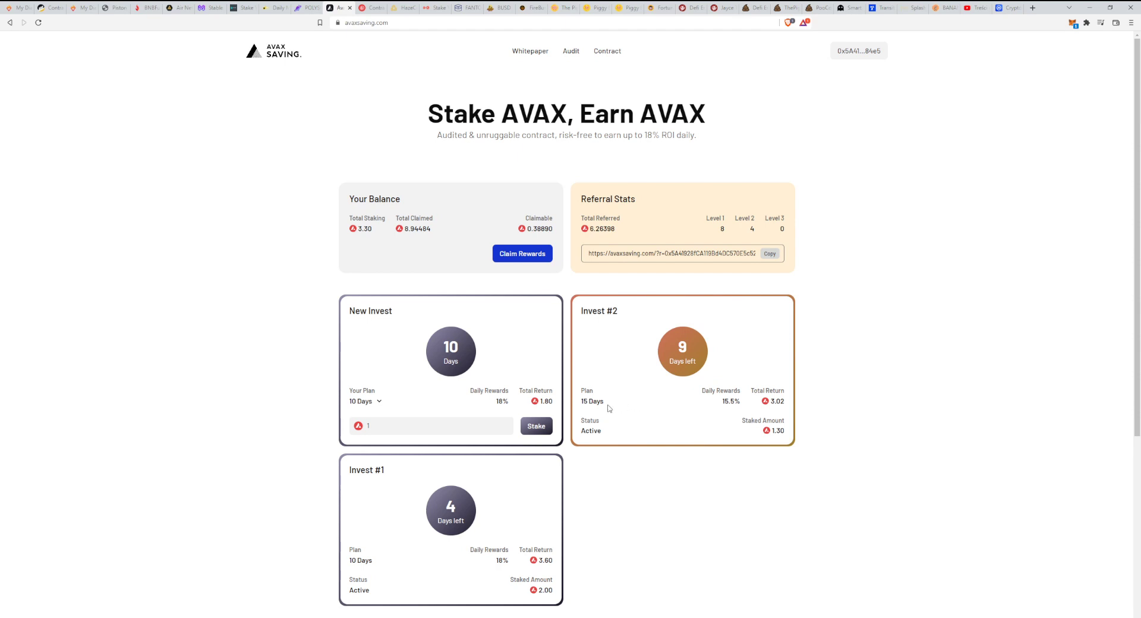
mouse_move(631, 408)
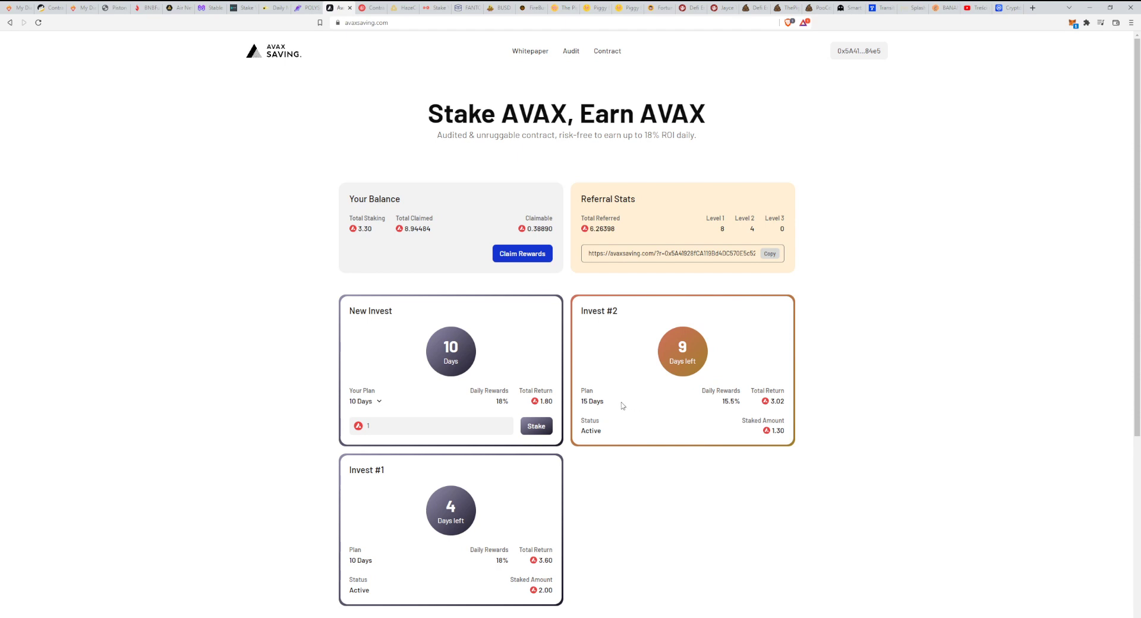